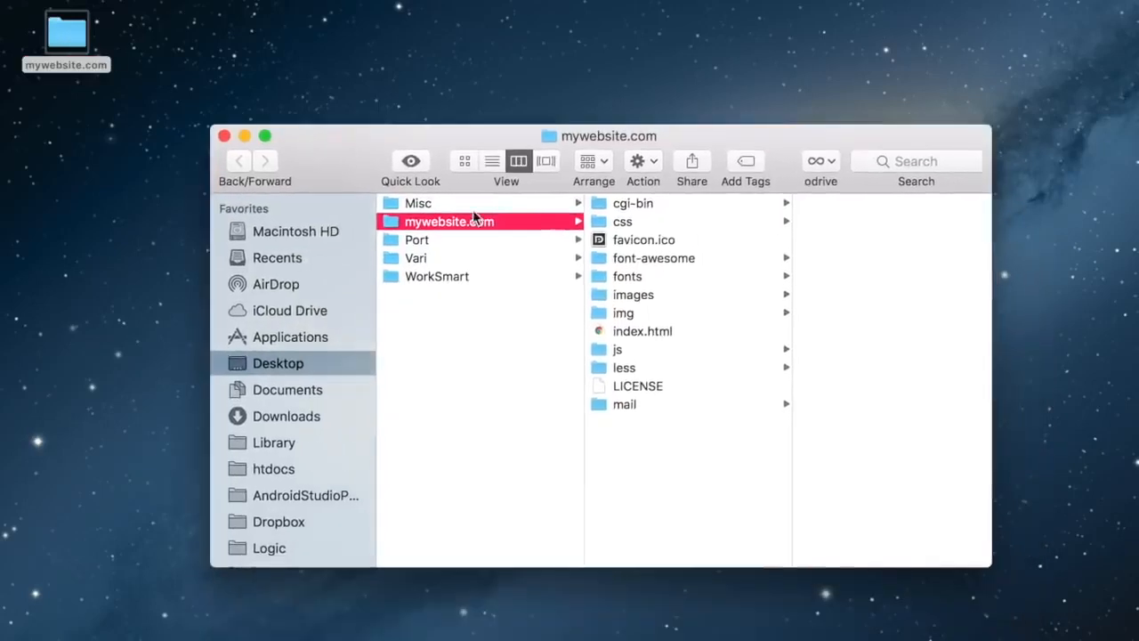
# - Select the mywebsite.com folder in Finder's column view to show its files
pyautogui.click(641, 330)
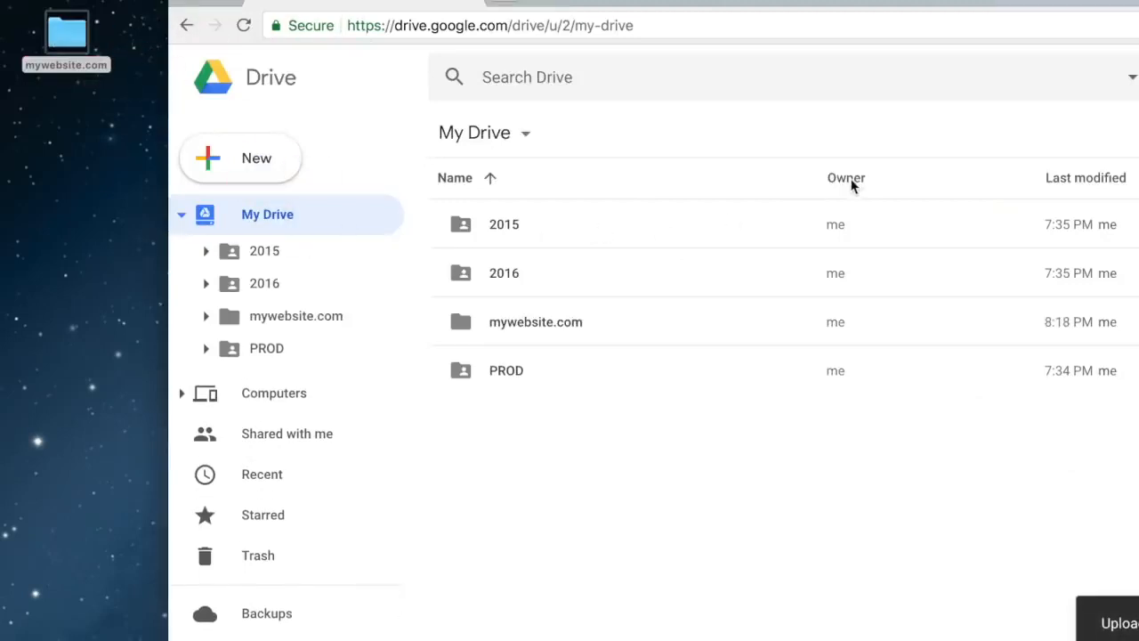
pyautogui.moveTo(295, 316)
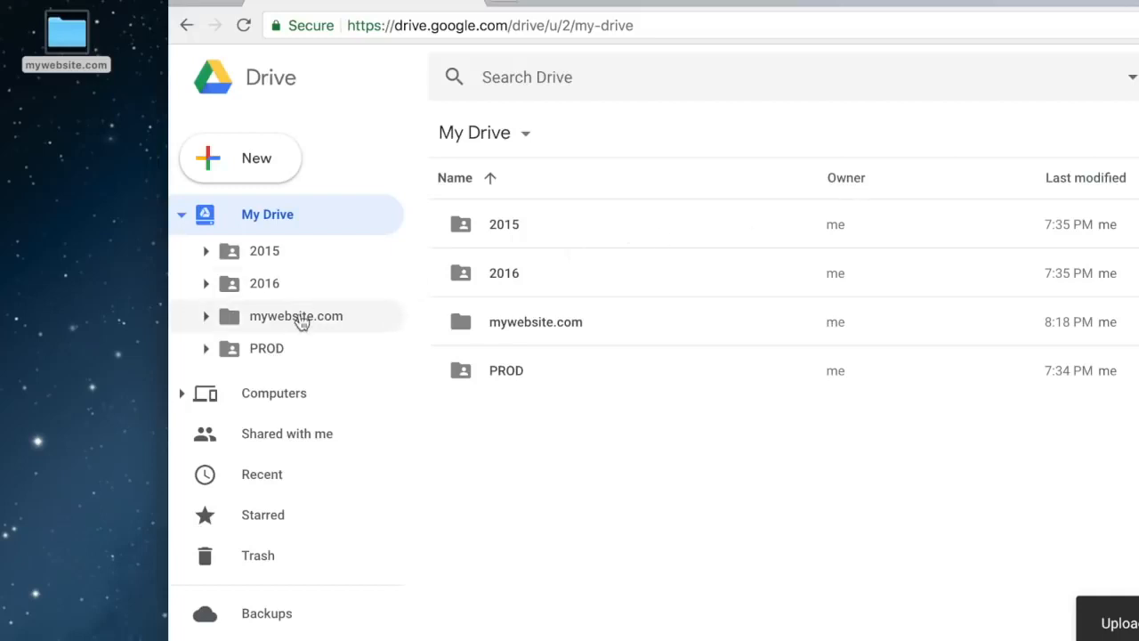
# - Turn on link sharing for the mywebsite.com folder in Google Drive
pyautogui.doubleClick(295, 317)
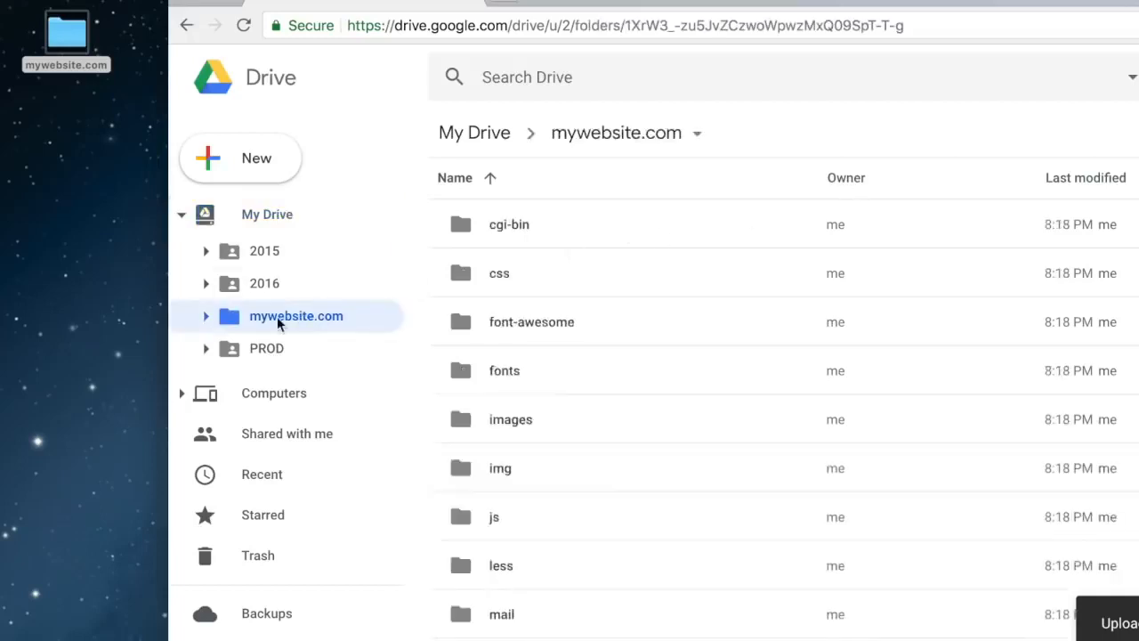
pyautogui.rightClick(296, 316)
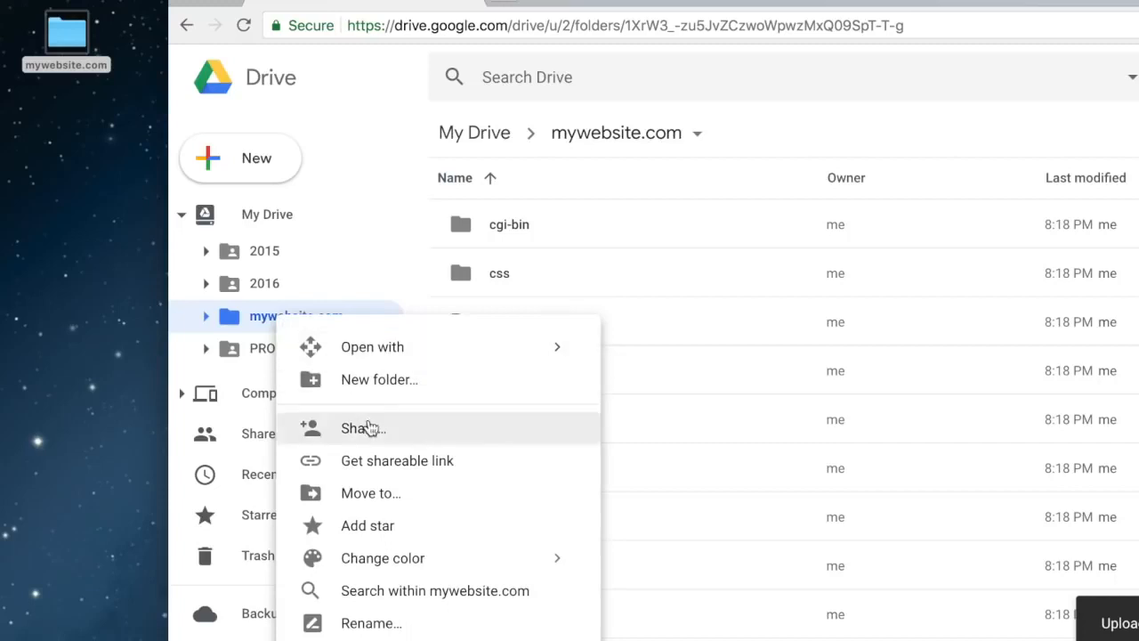
pyautogui.moveTo(392, 473)
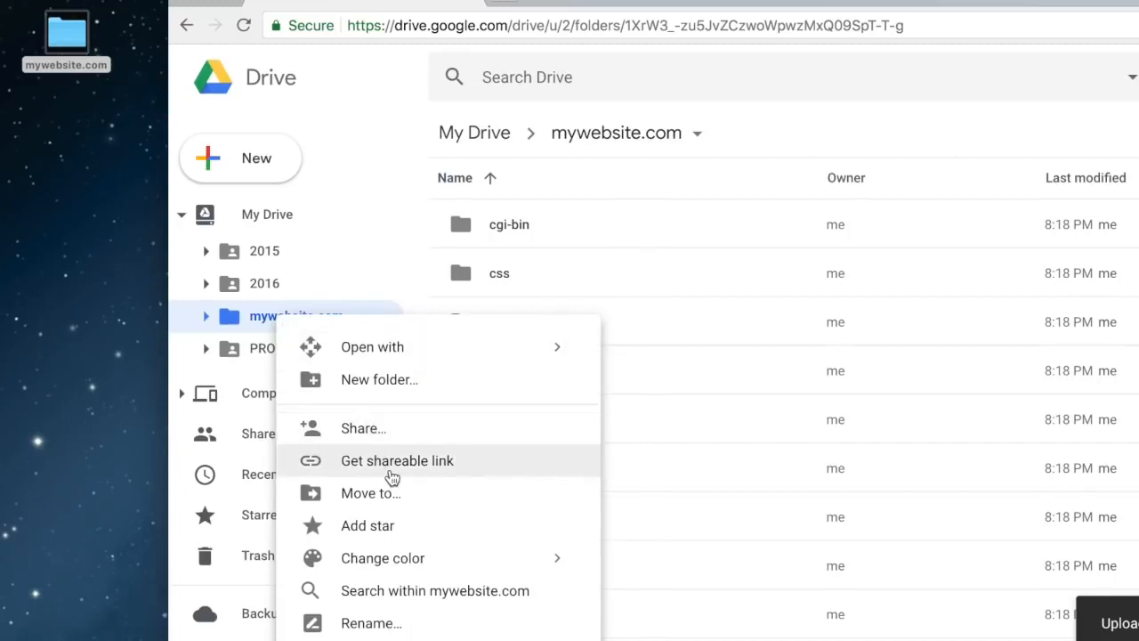
pyautogui.click(397, 459)
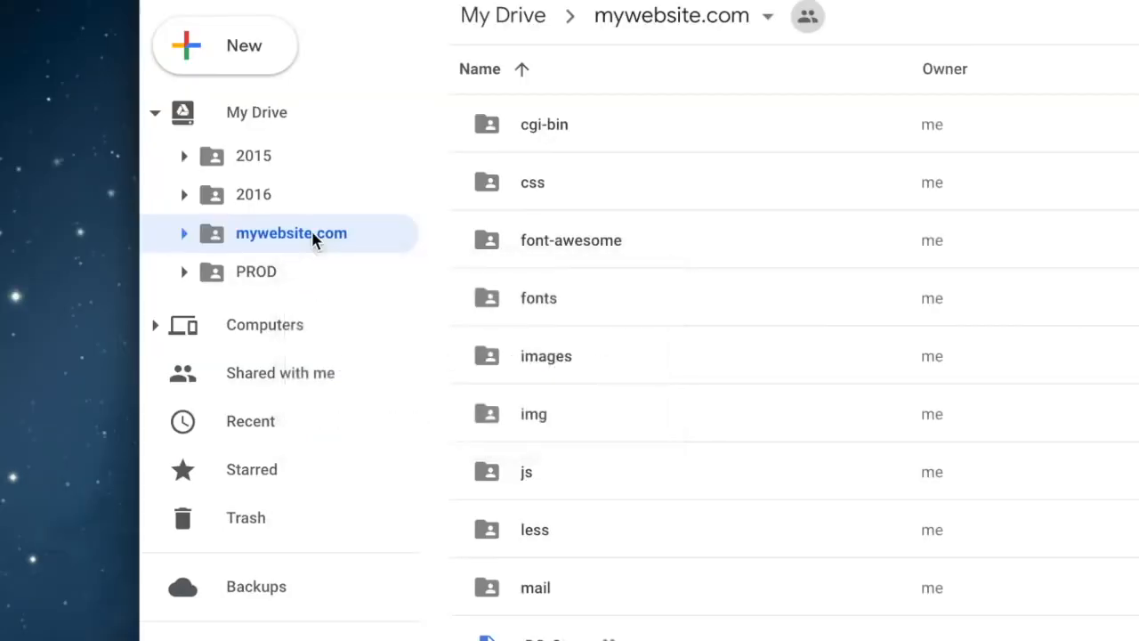
pyautogui.rightClick(292, 231)
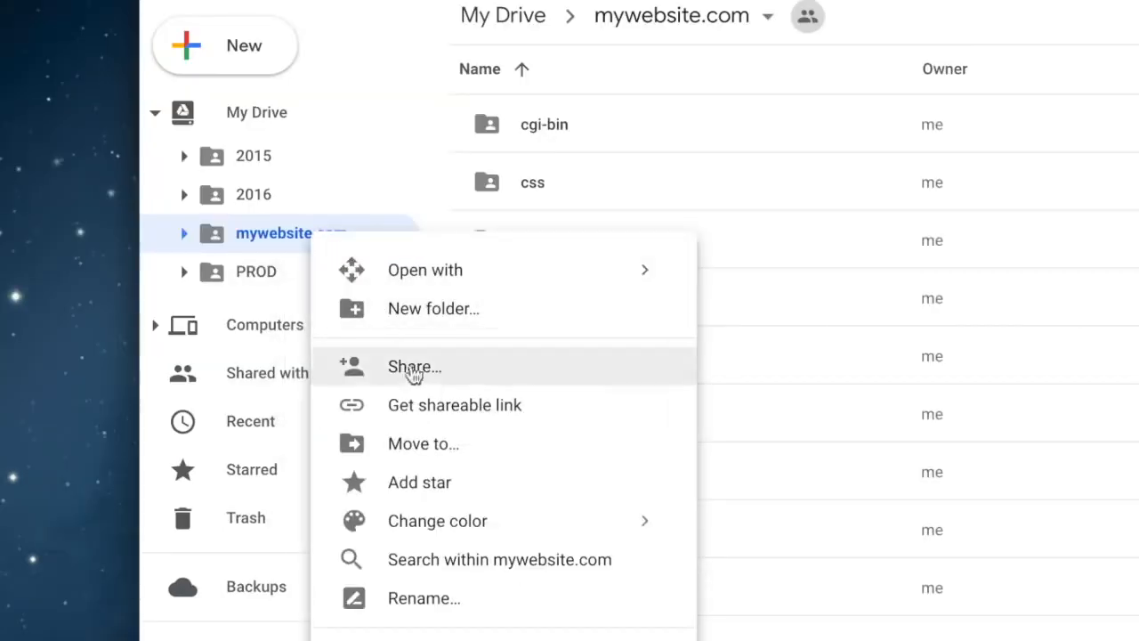
pyautogui.moveTo(409, 598)
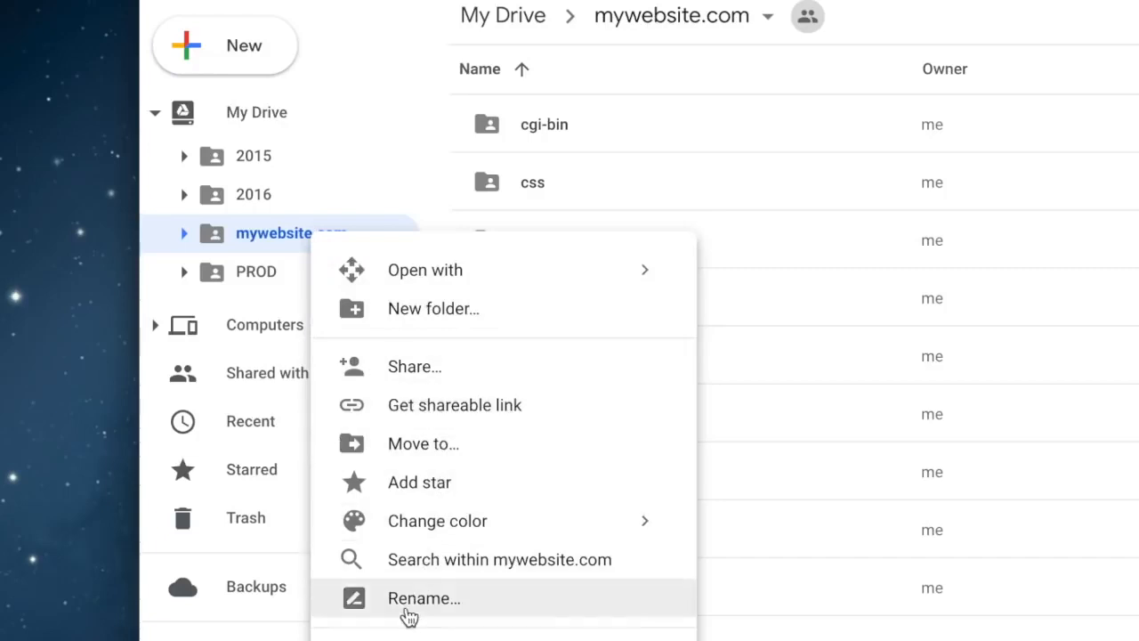
pyautogui.click(424, 598)
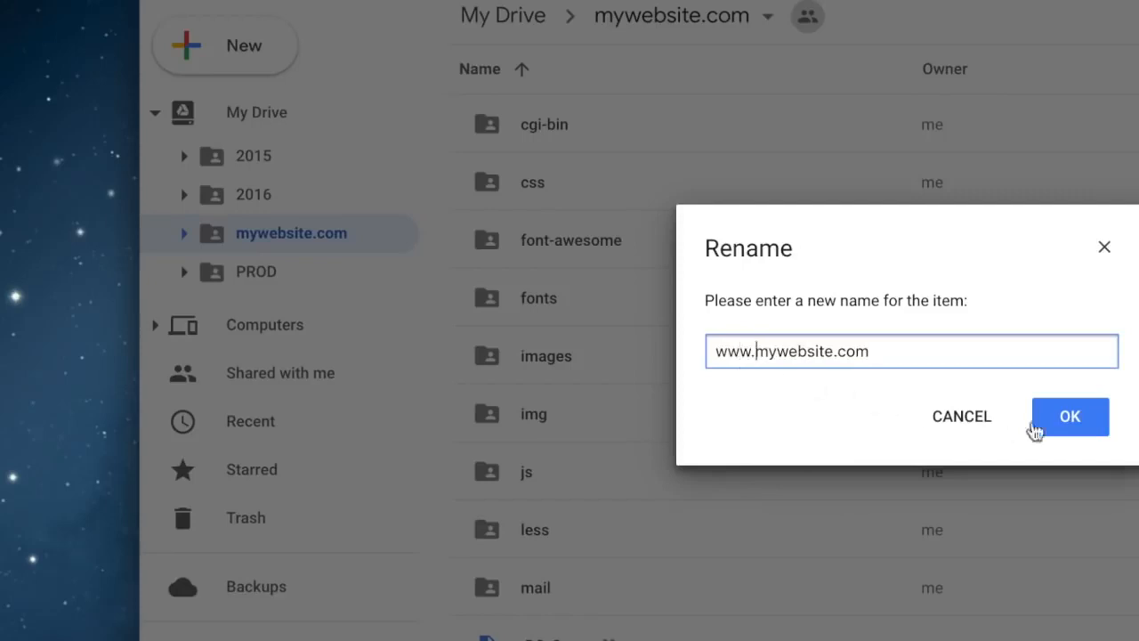
pyautogui.click(1069, 417)
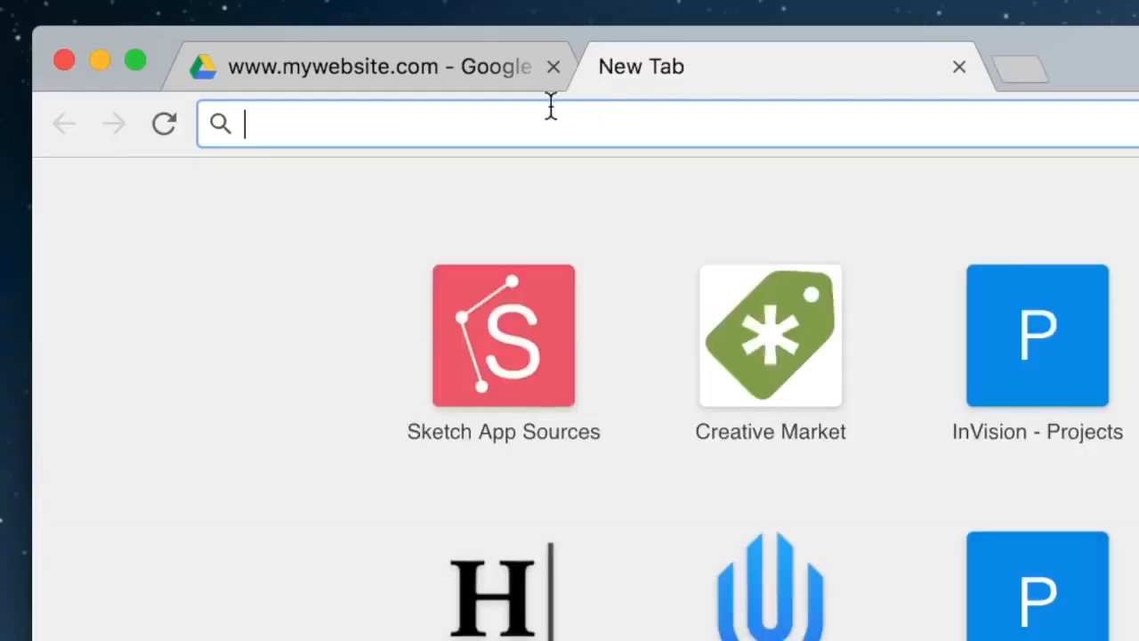
# - Go to drv.tw, connect via Google Drive and allow DriveToWeb access to the account
pyautogui.write('drv.tw')
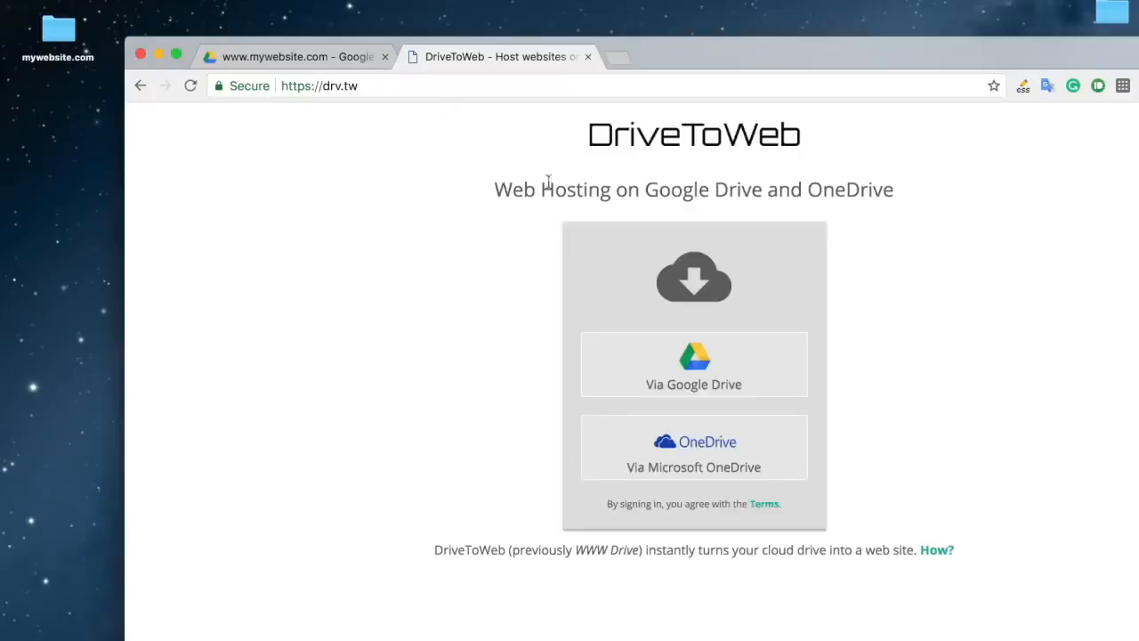
pyautogui.click(694, 362)
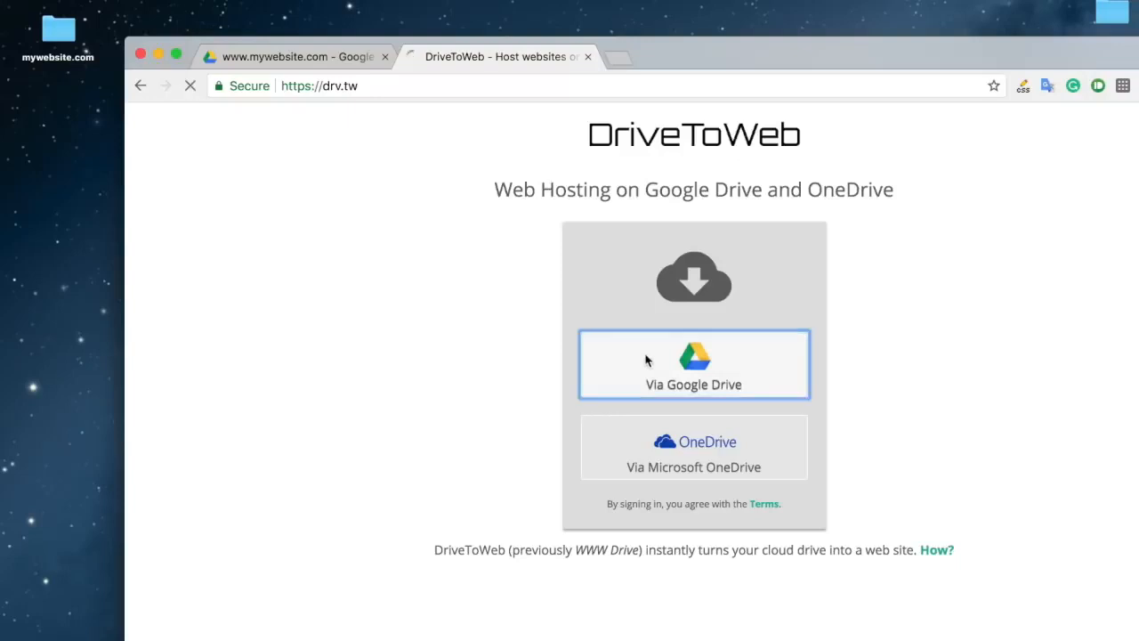
pyautogui.click(694, 363)
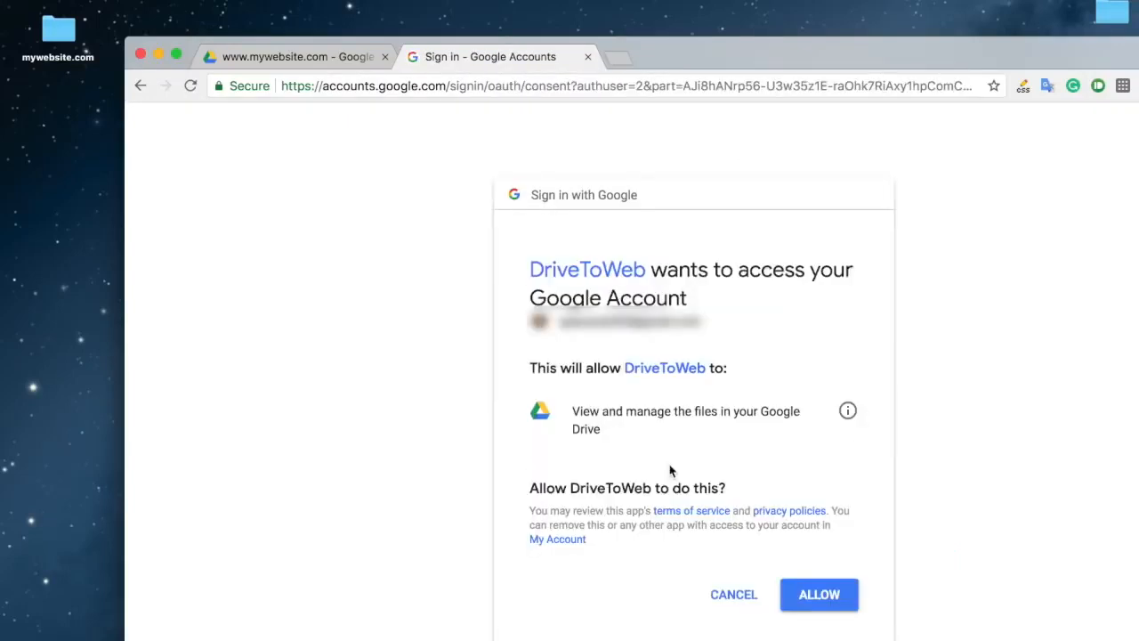
pyautogui.click(818, 595)
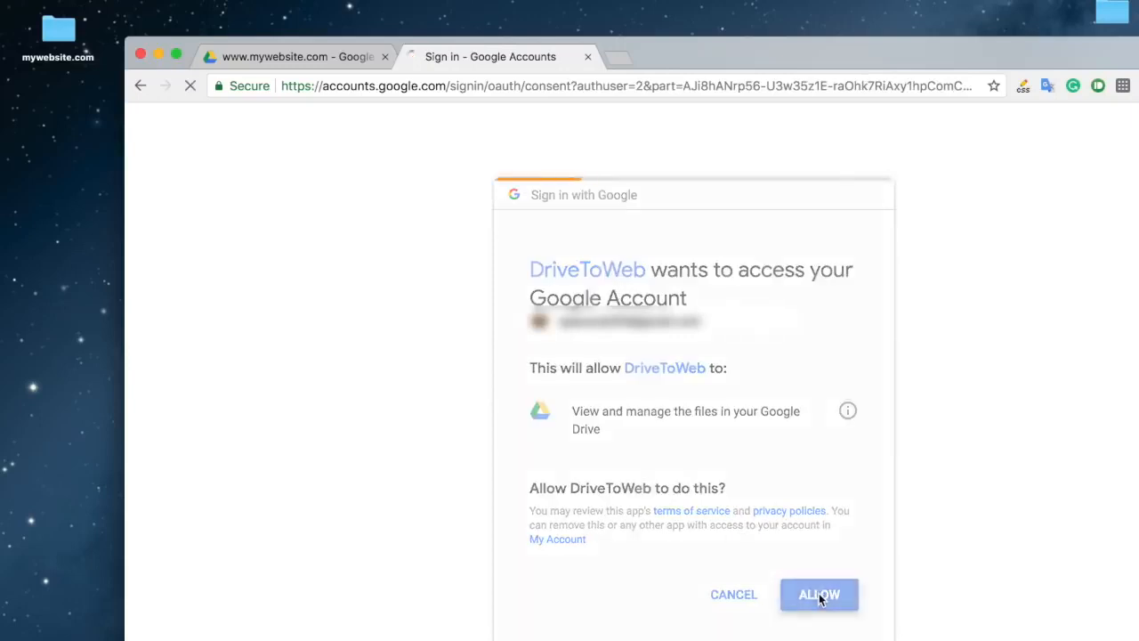
pyautogui.click(818, 594)
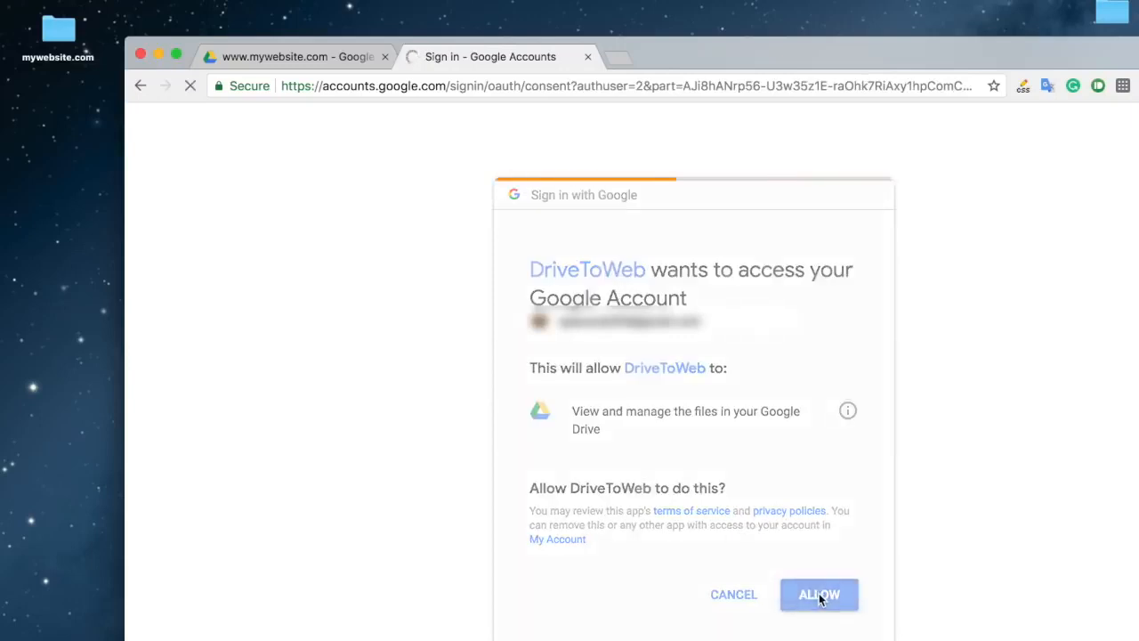
pyautogui.click(819, 594)
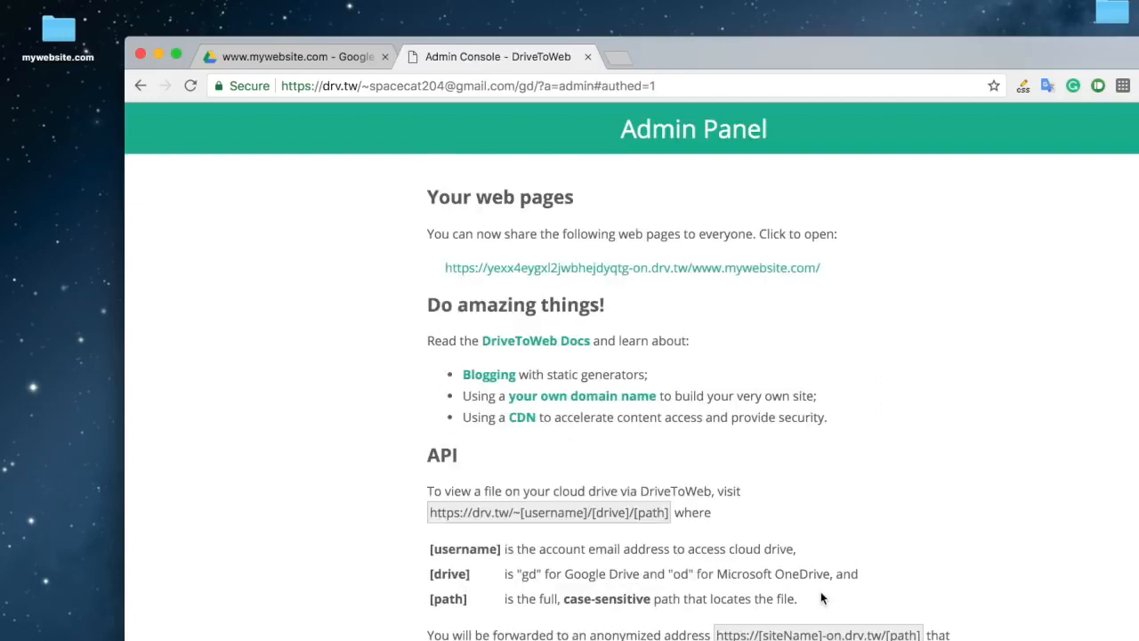
pyautogui.moveTo(843, 268)
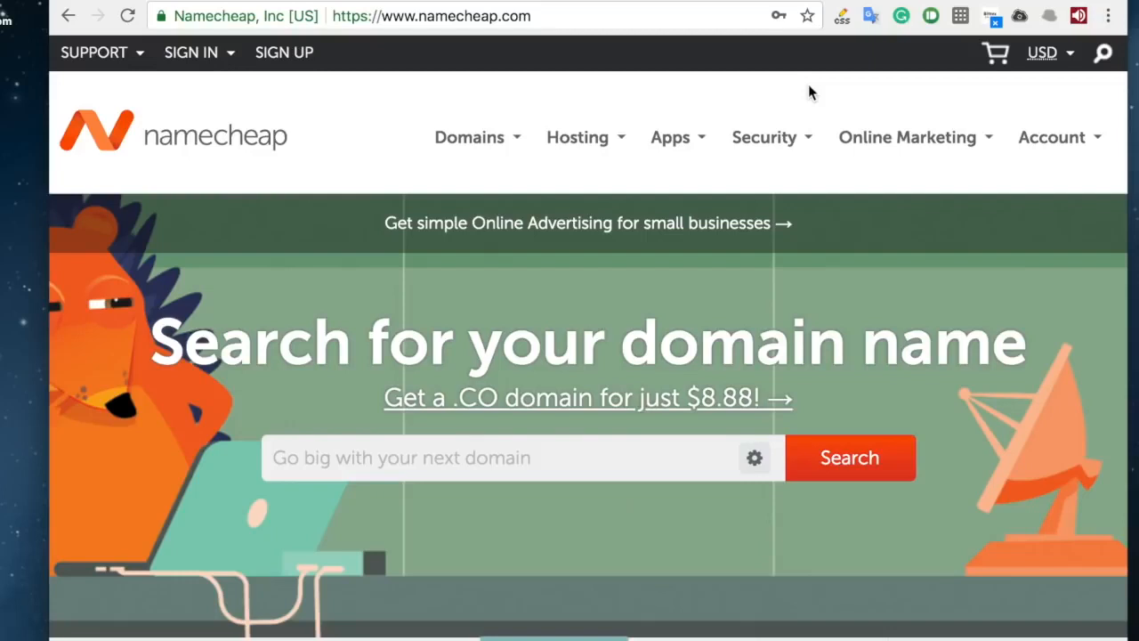
# - Go to the Namecheap Domain List and manage the first domain
pyautogui.click(1051, 137)
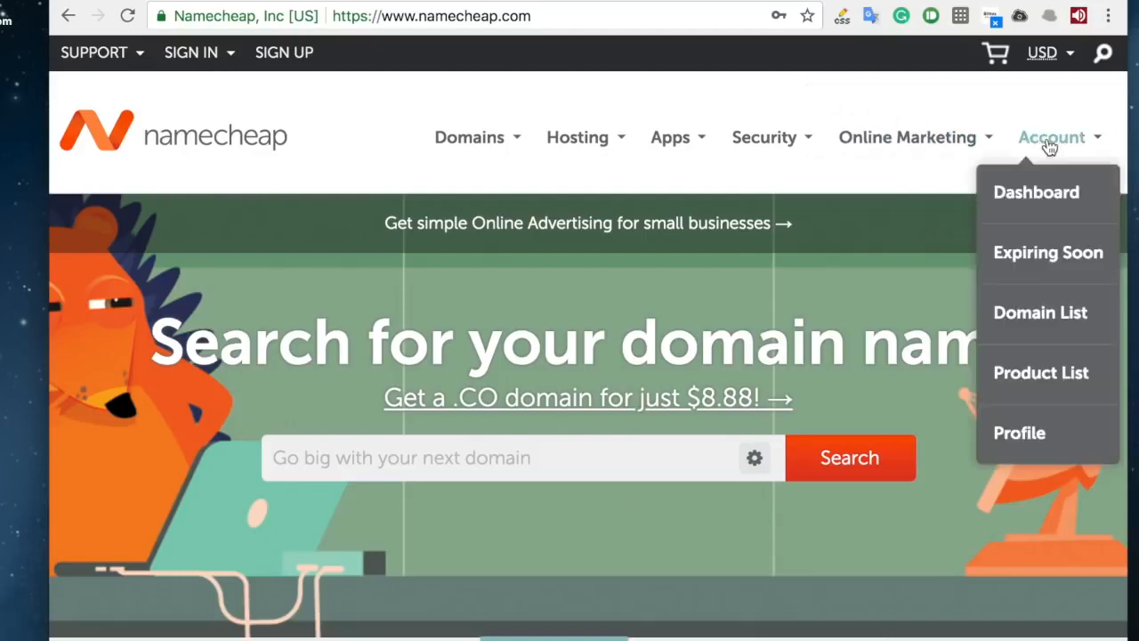
pyautogui.click(1039, 313)
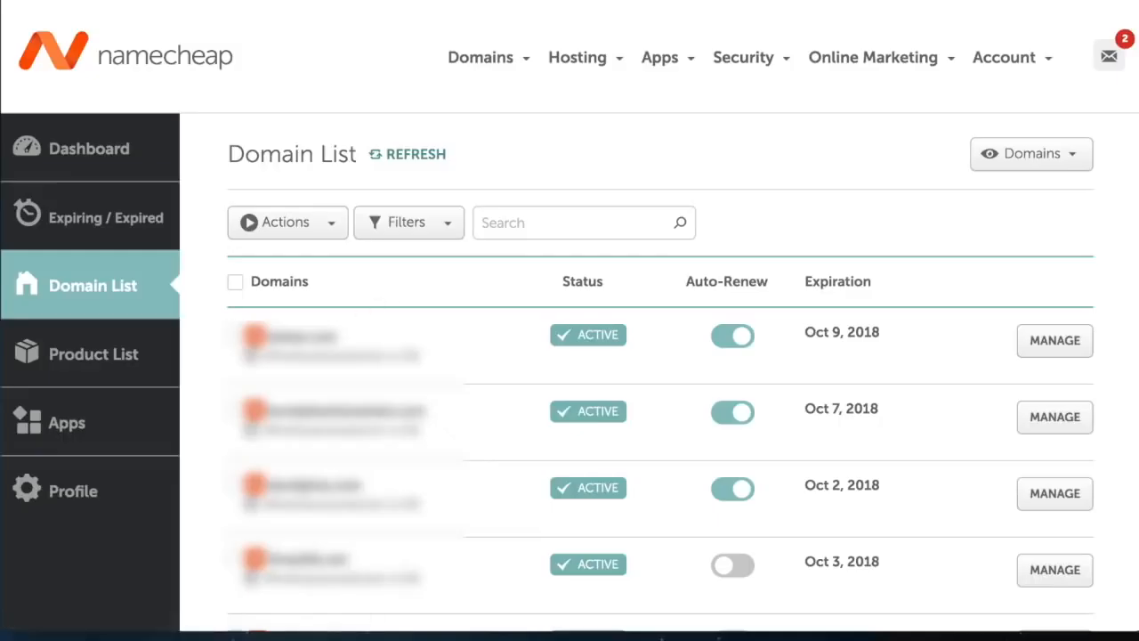
pyautogui.click(235, 281)
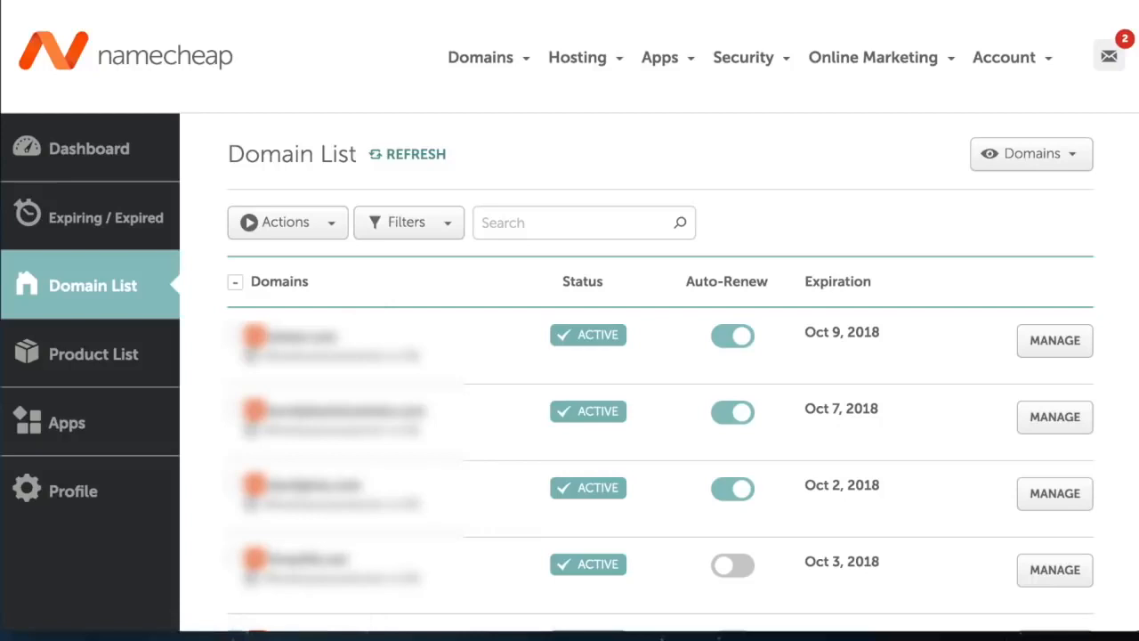
pyautogui.moveTo(1053, 342)
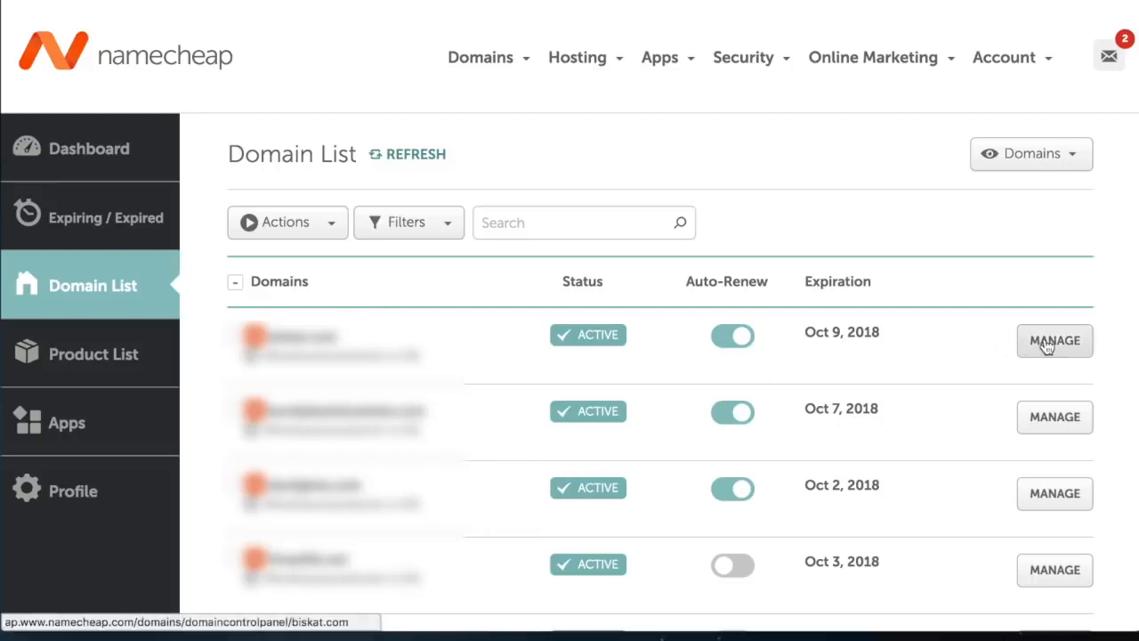
pyautogui.click(1054, 342)
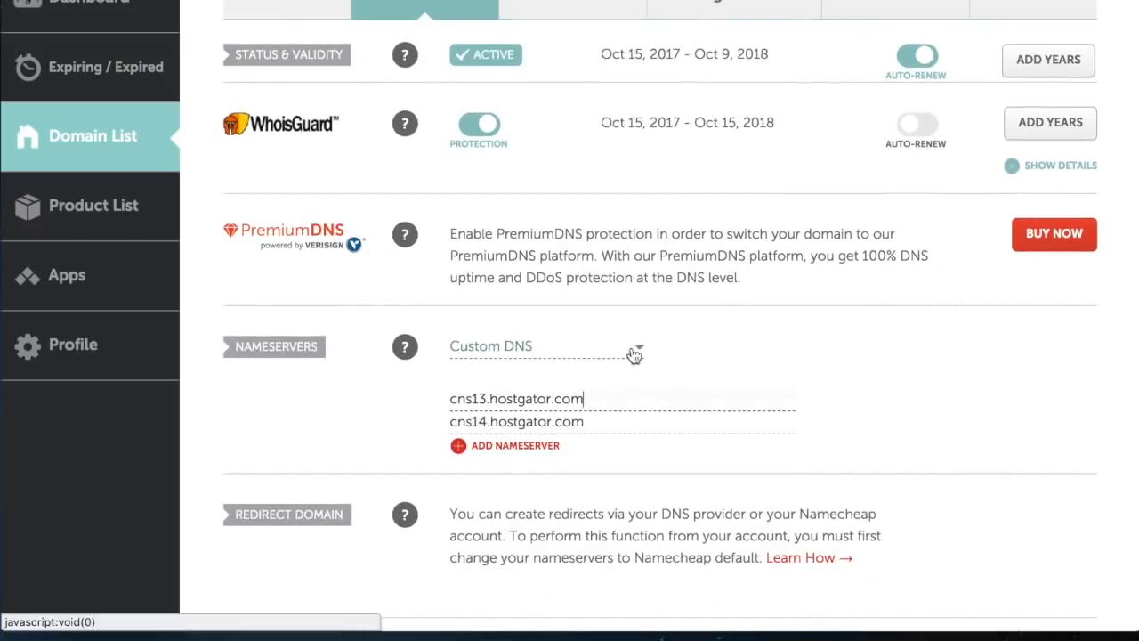
# - Set the domain's nameservers to Namecheap BasicDNS and save
pyautogui.click(543, 345)
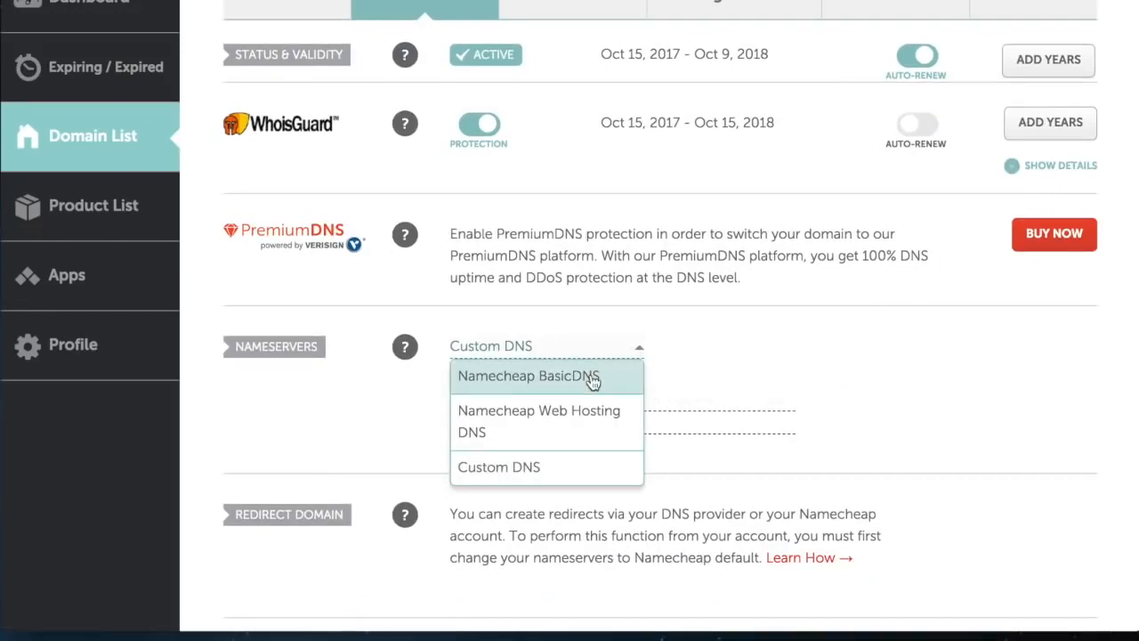
pyautogui.click(526, 376)
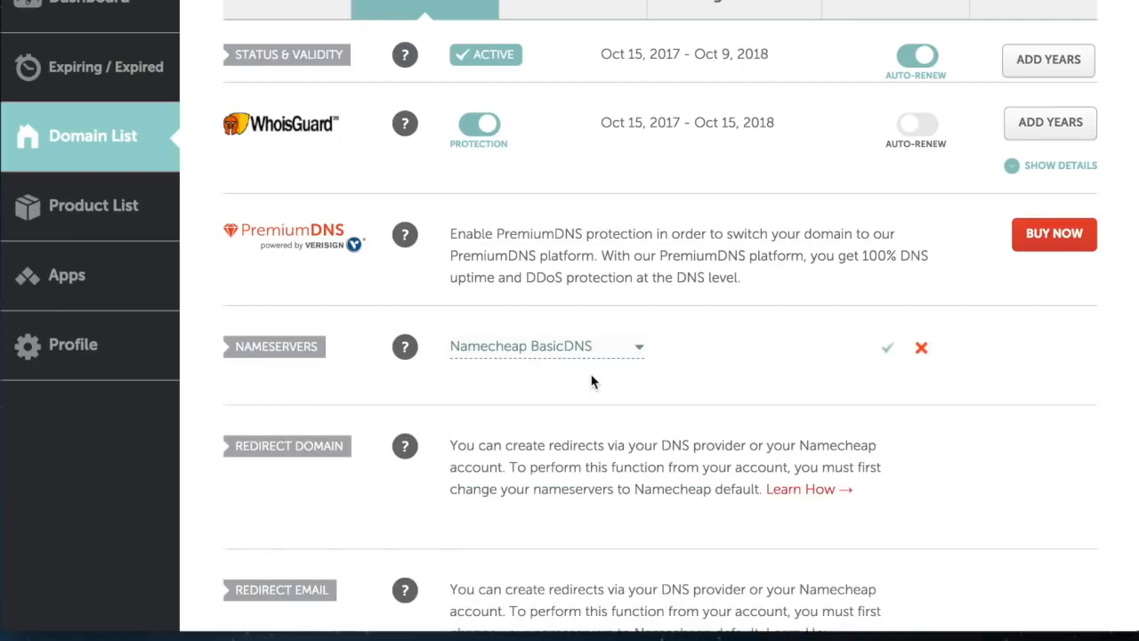
pyautogui.click(886, 347)
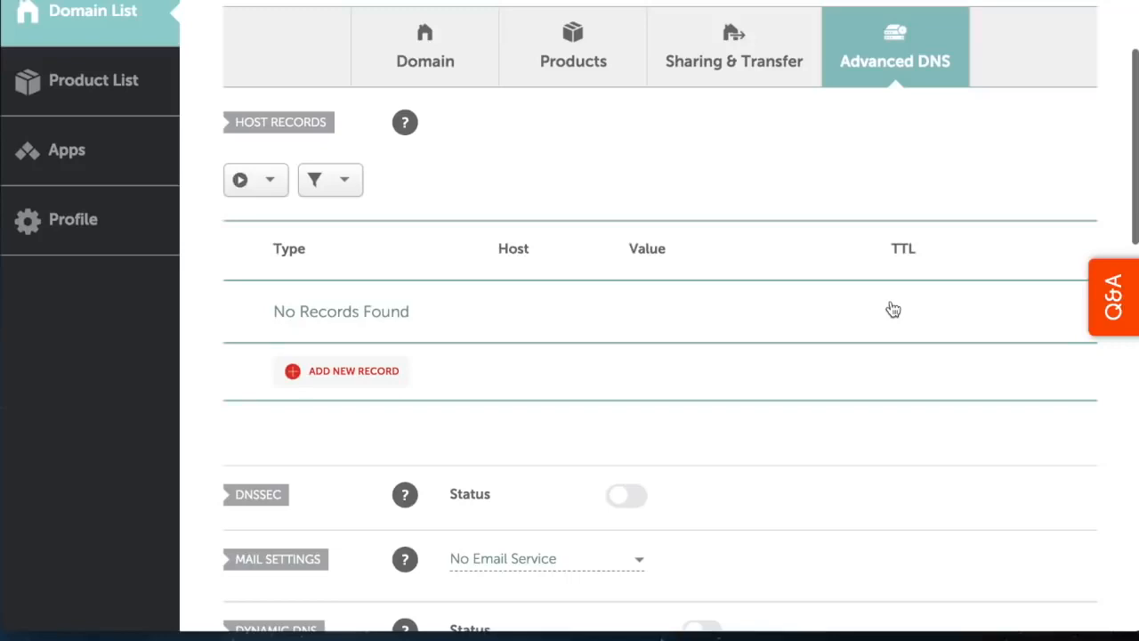
# - Add a CNAME record for host www pointing to the drv.tw site address and save it
pyautogui.scroll(-3)
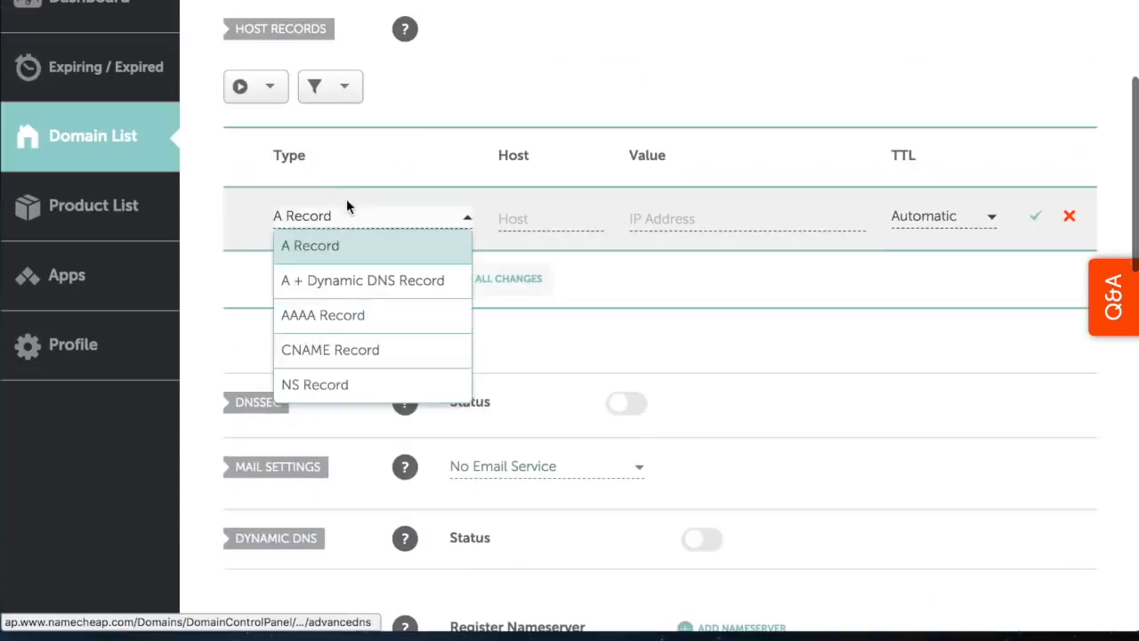
pyautogui.moveTo(363, 348)
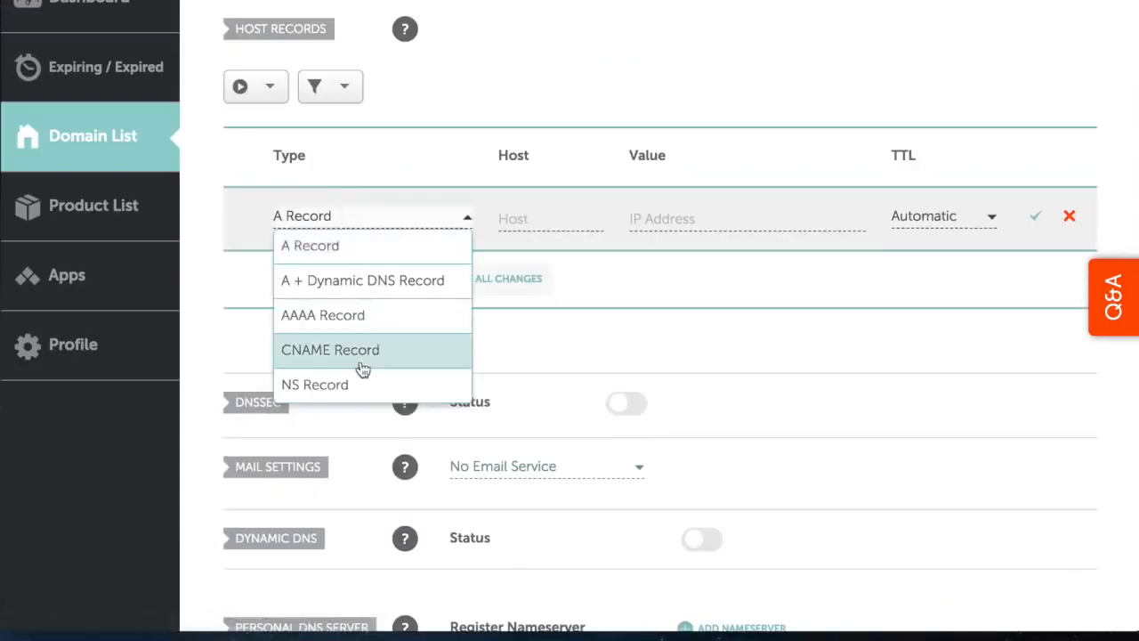
pyautogui.click(331, 349)
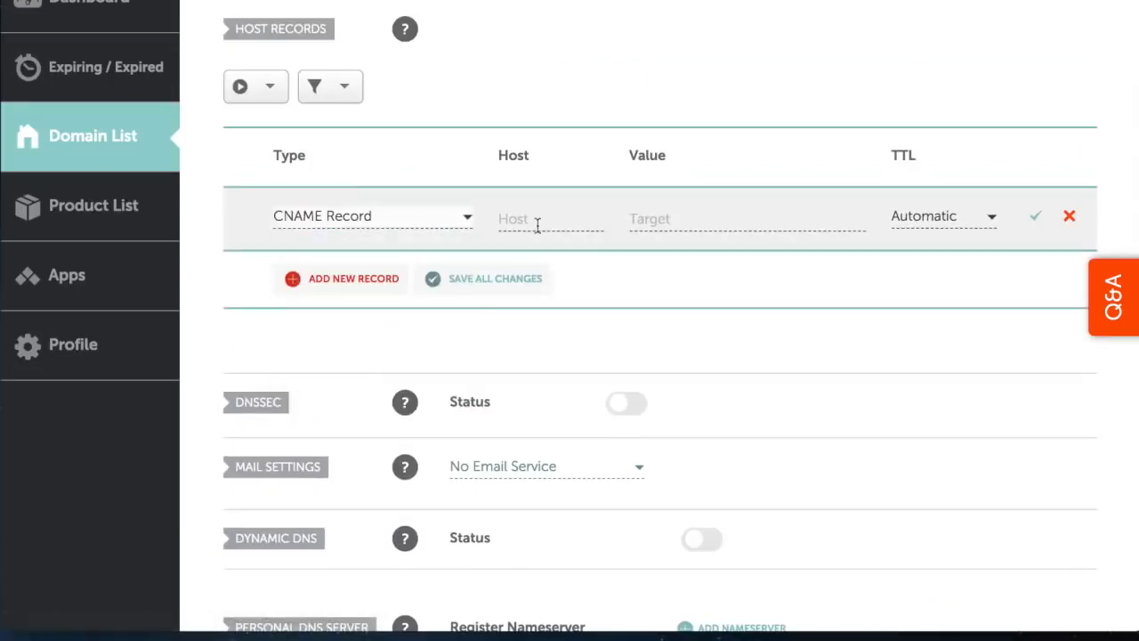
pyautogui.write('www')
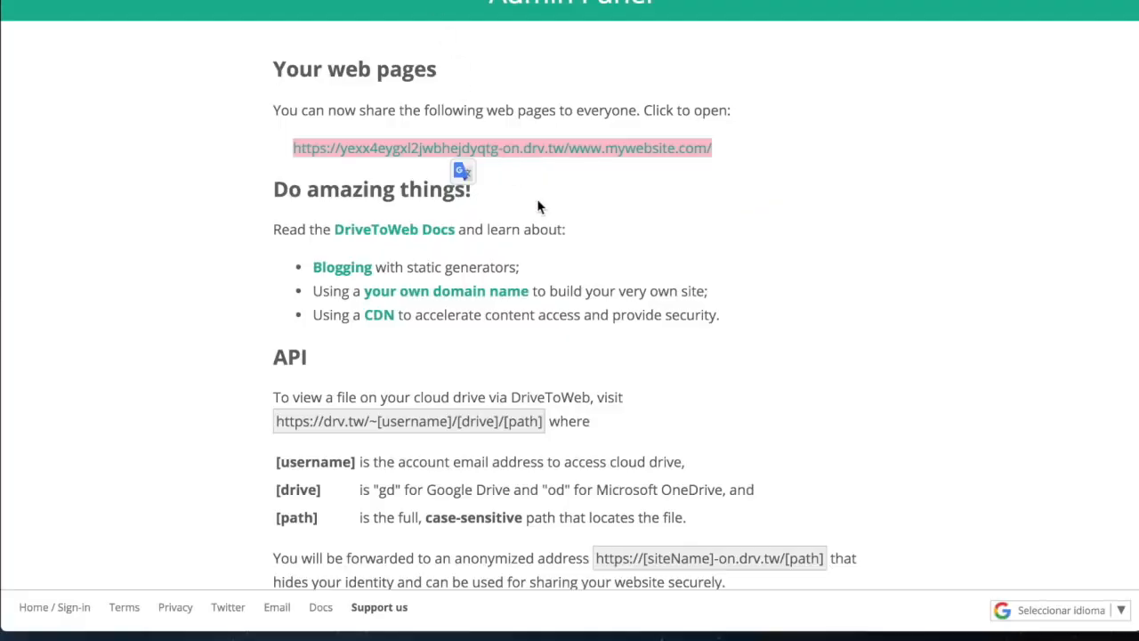
pyautogui.moveTo(702, 128)
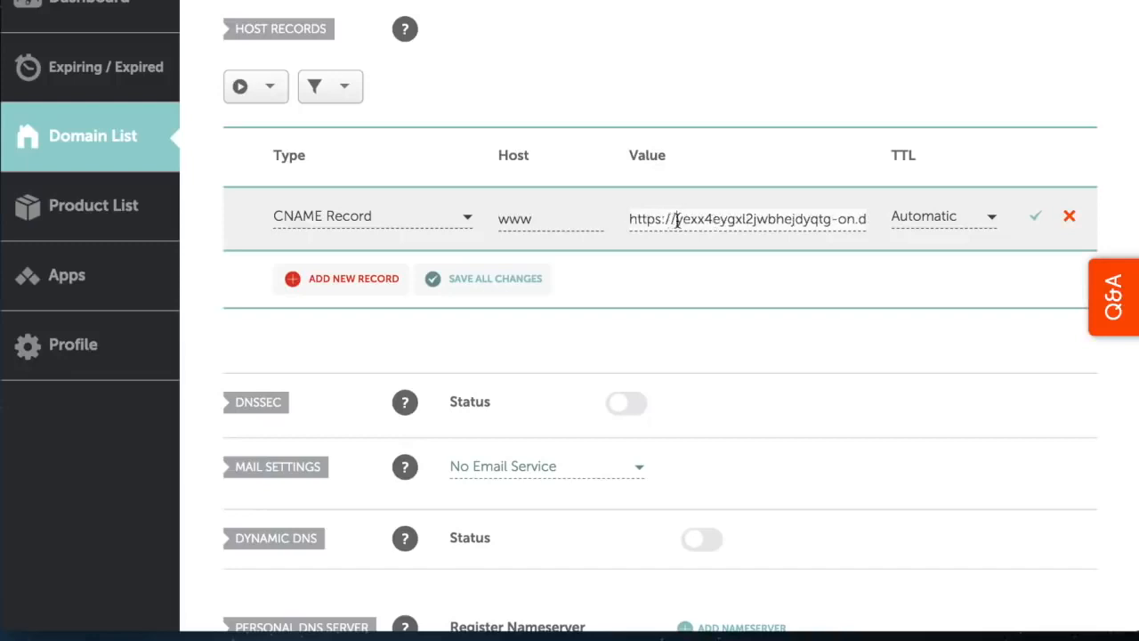
pyautogui.write('.drv.tw/www.mywebsite.com/')
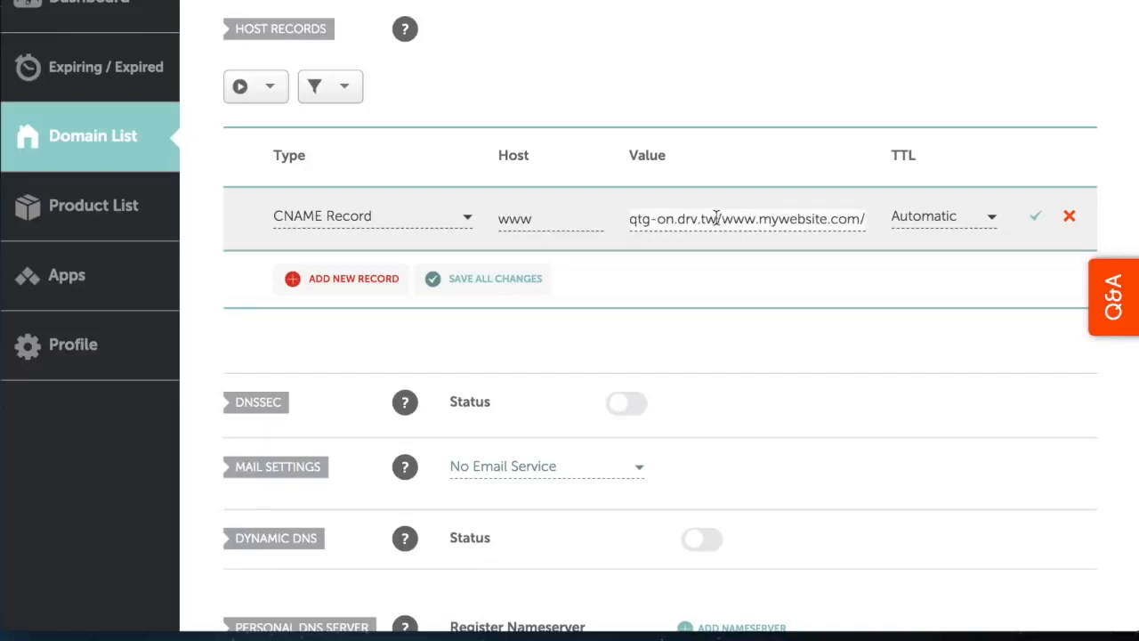
pyautogui.moveTo(722, 219); pyautogui.dragTo(863, 218)
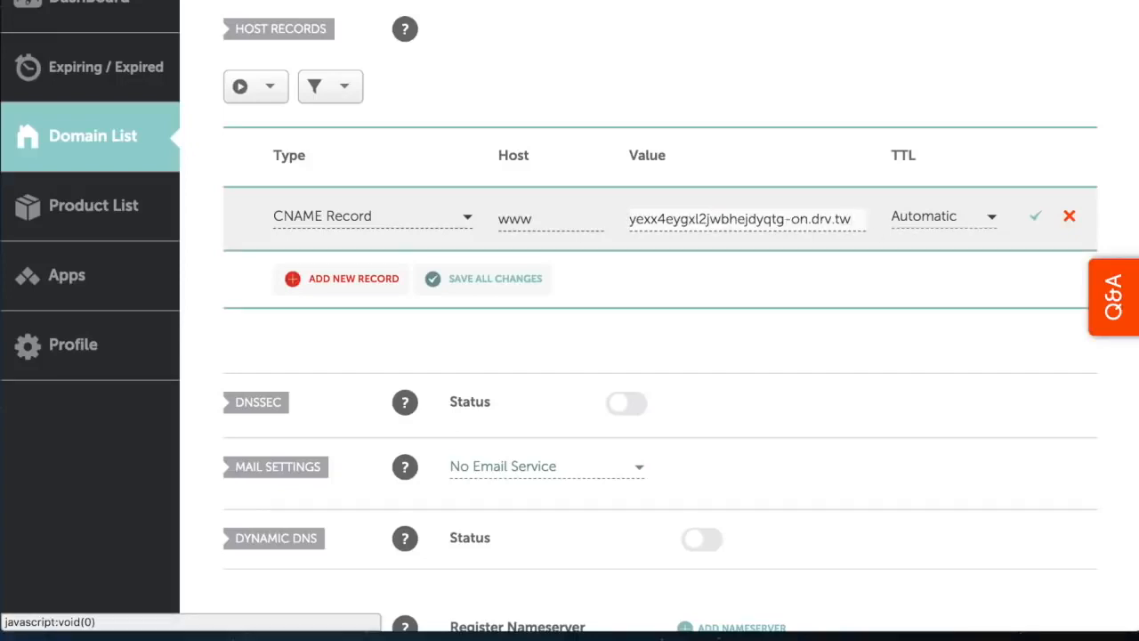
pyautogui.moveTo(1035, 217)
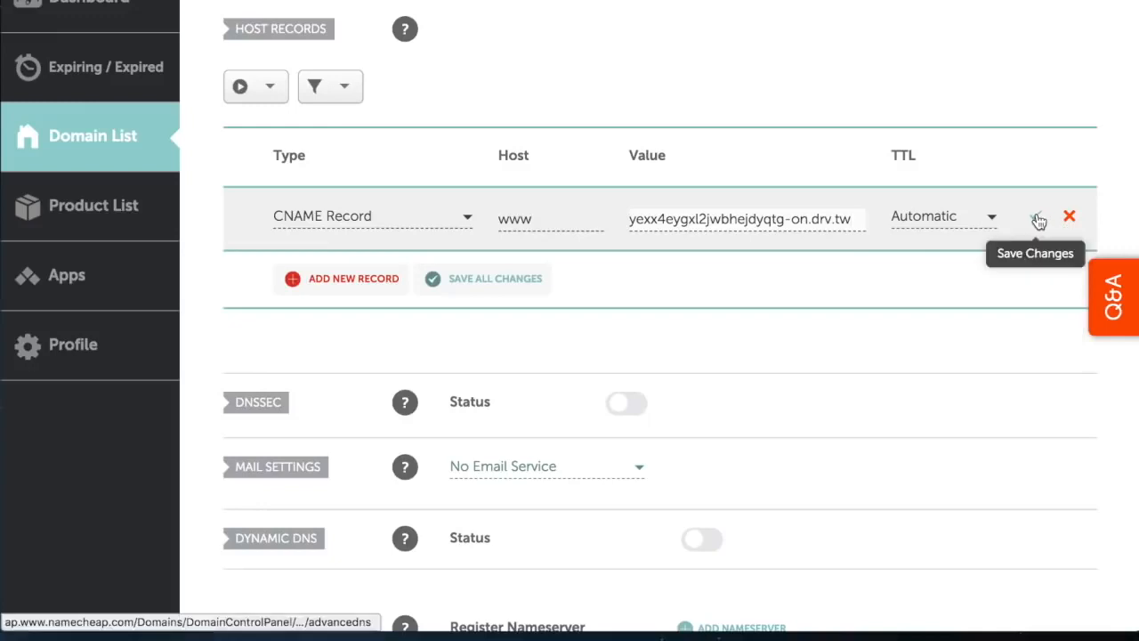
pyautogui.click(1036, 217)
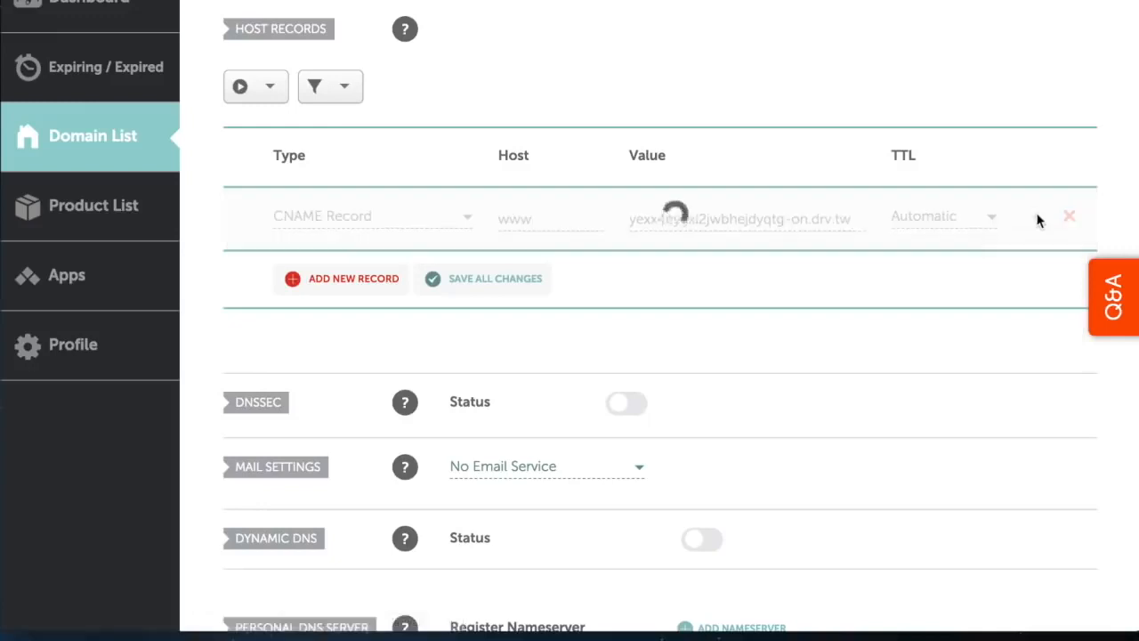
# - Set the saved CNAME record's TTL to 30 min and save
pyautogui.click(495, 277)
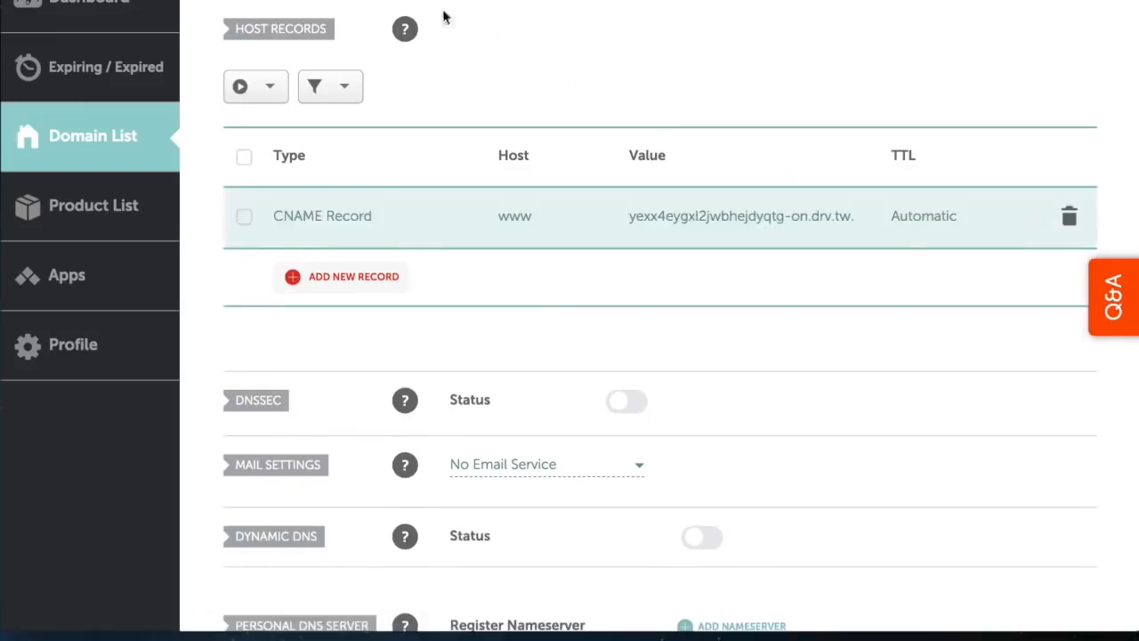
pyautogui.click(922, 308)
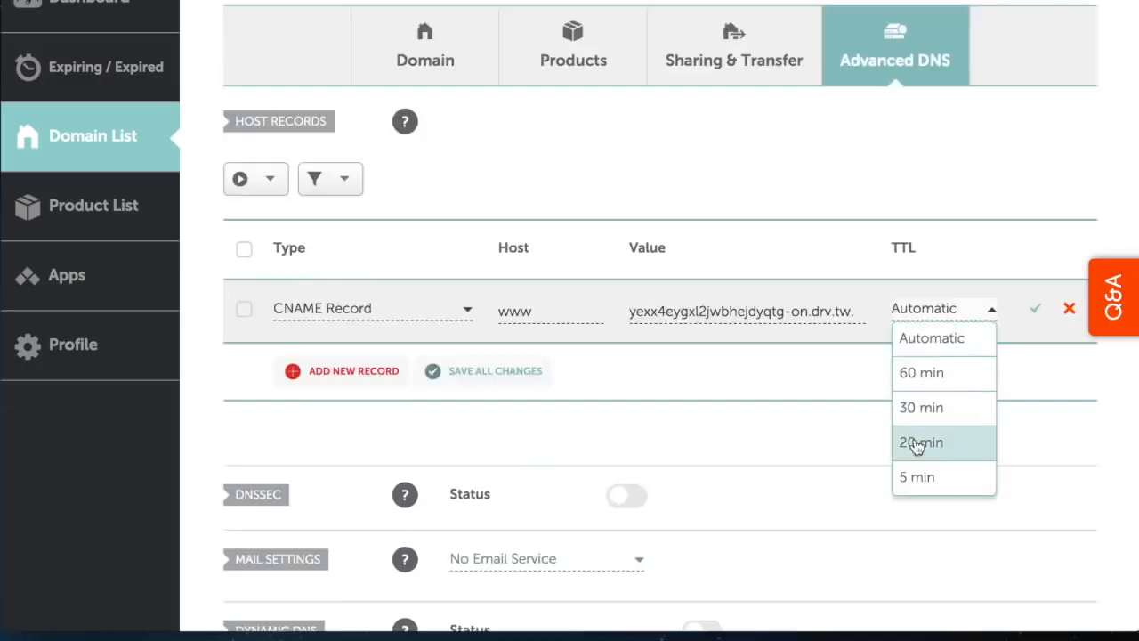
pyautogui.click(922, 407)
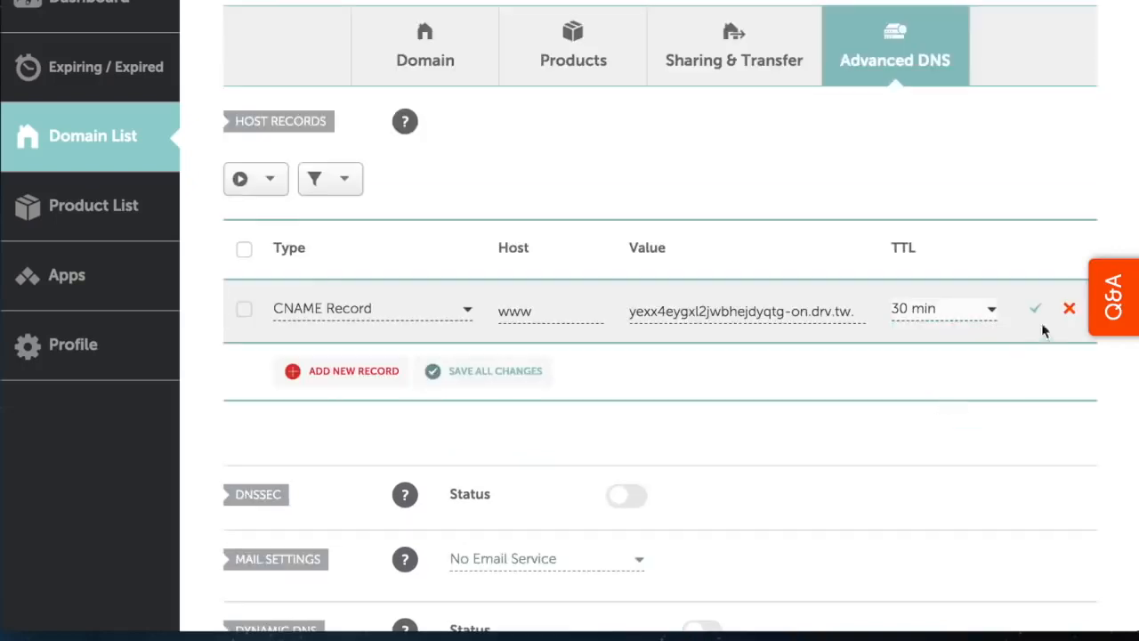
pyautogui.click(1035, 309)
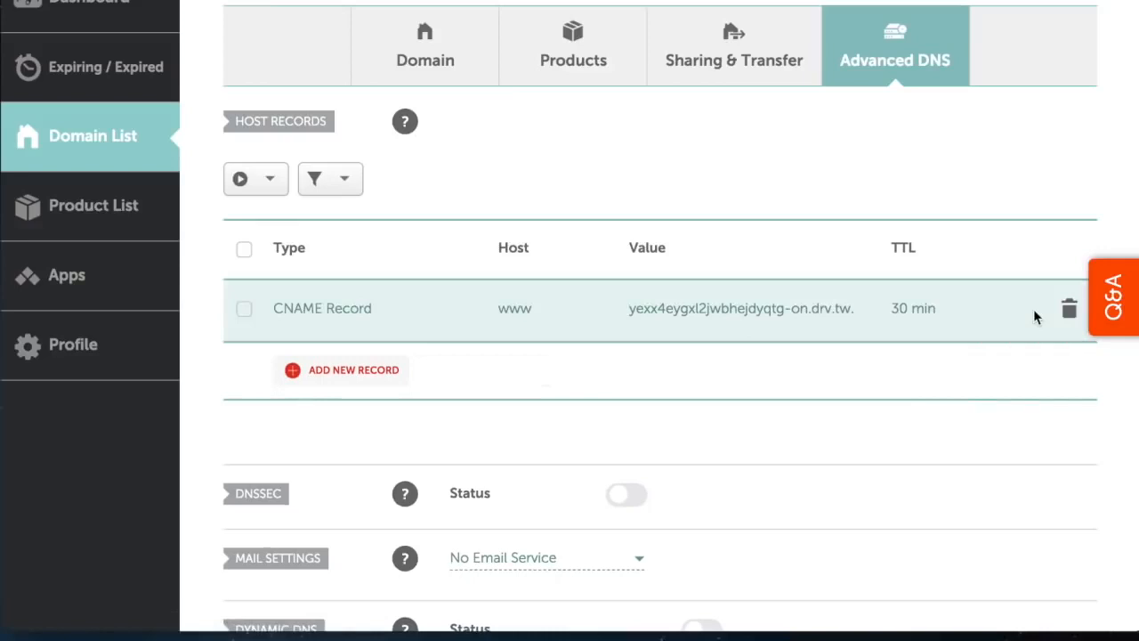
pyautogui.moveTo(1028, 320)
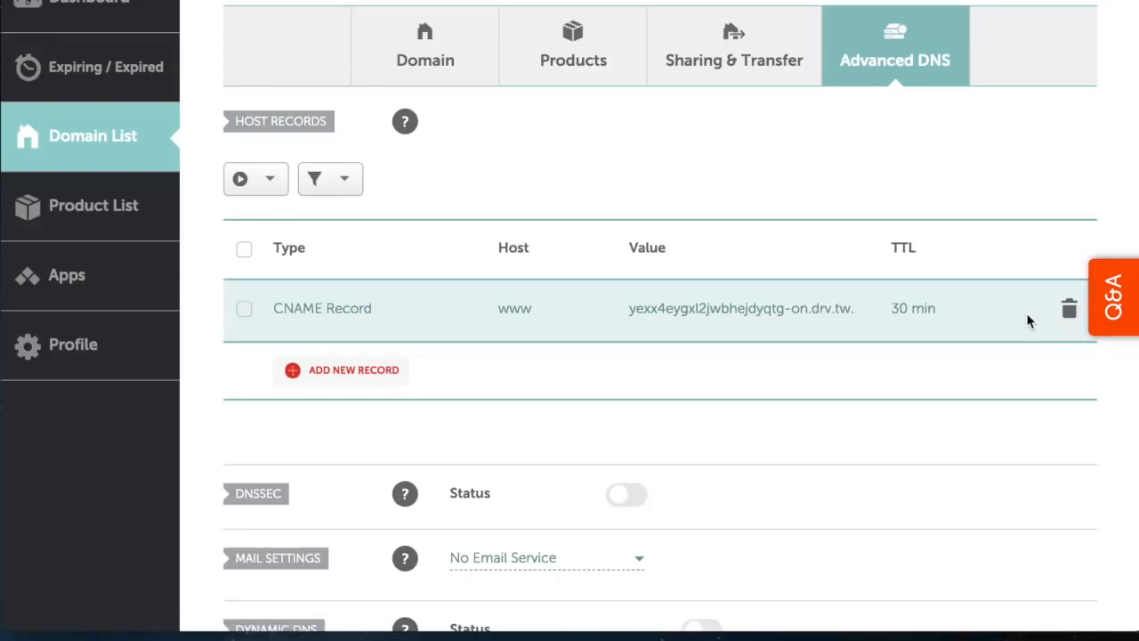
pyautogui.moveTo(797, 382)
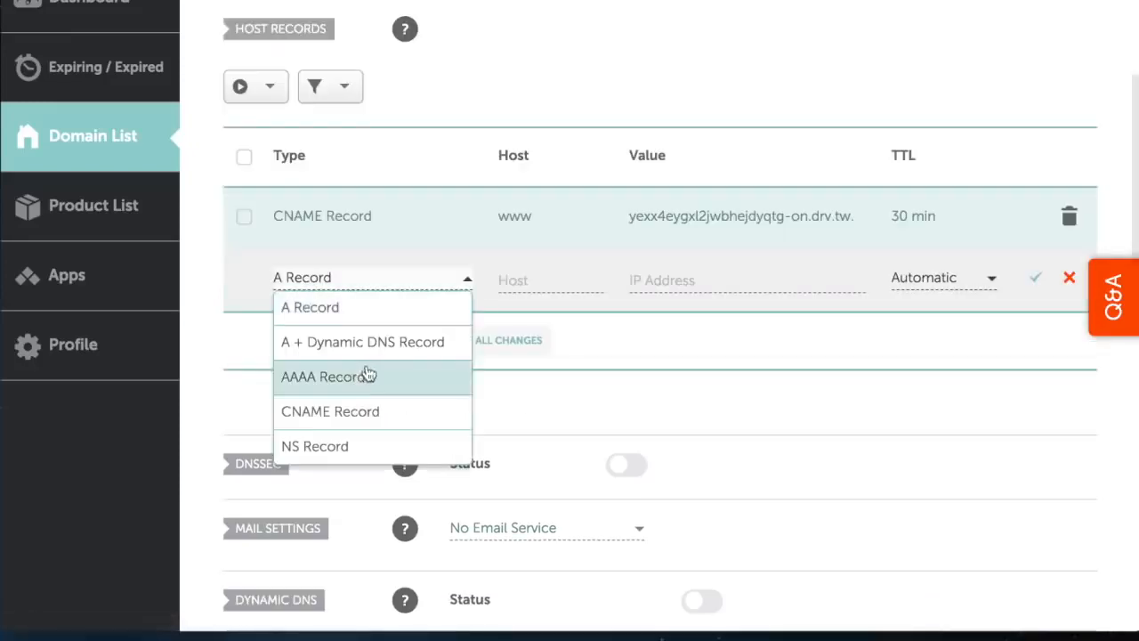
pyautogui.scroll(-3)
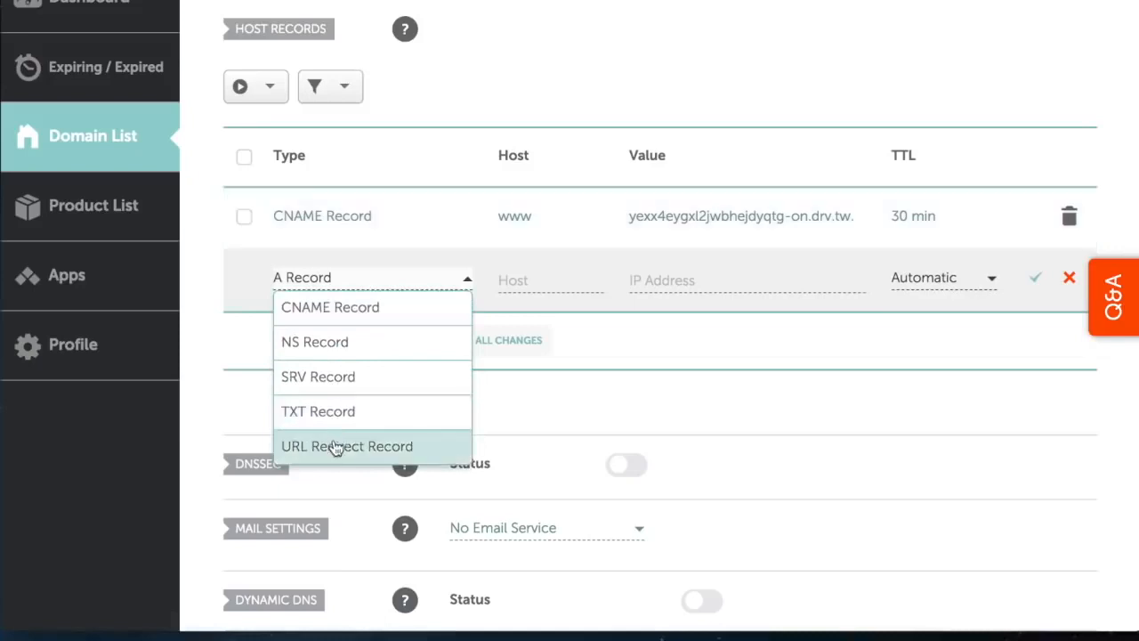
pyautogui.click(347, 445)
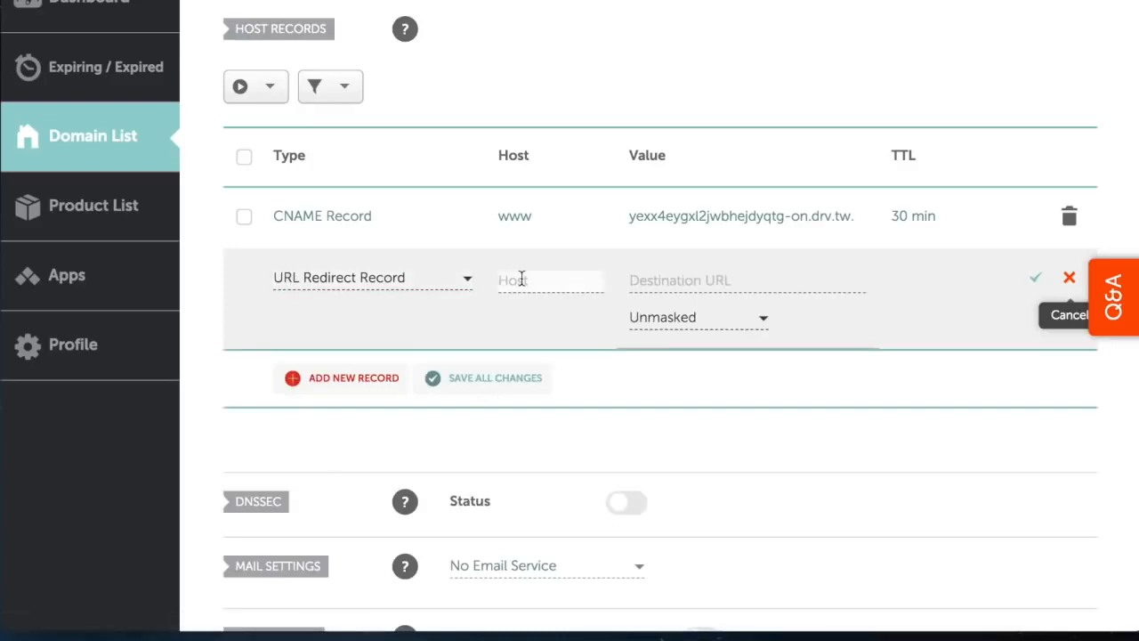
pyautogui.write('@')
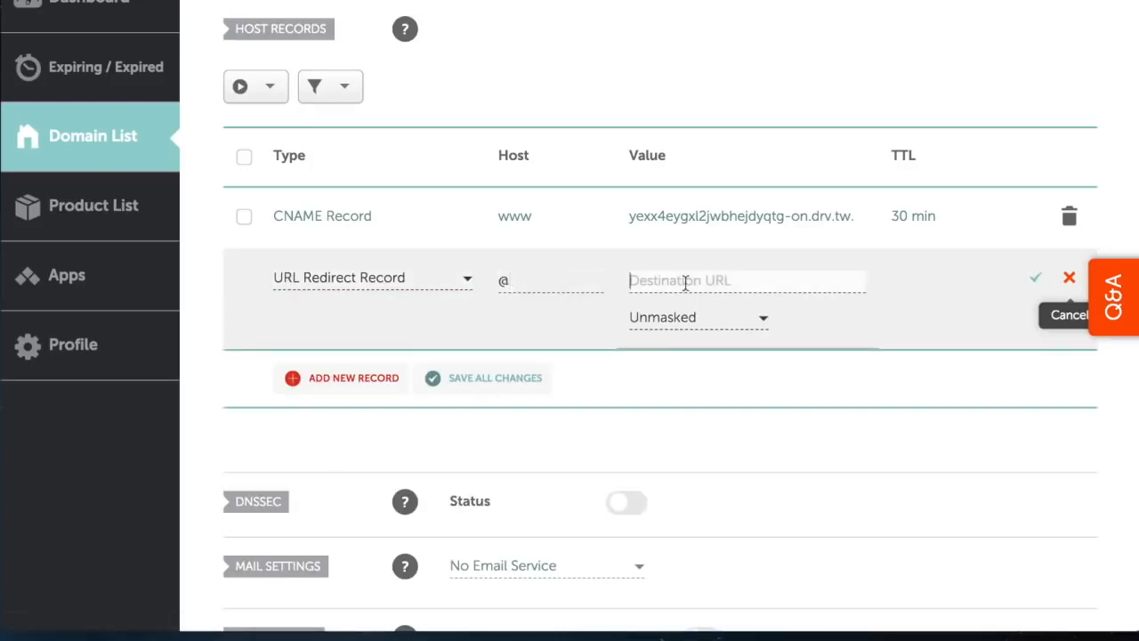
pyautogui.write('http://www.mydomain')
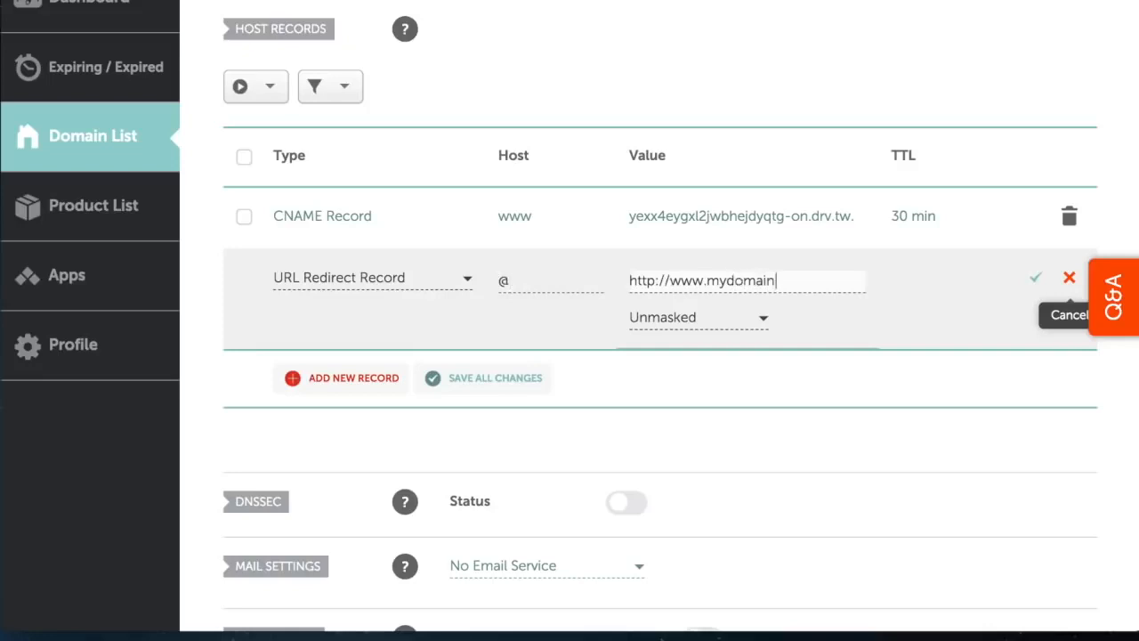
pyautogui.write('.com')
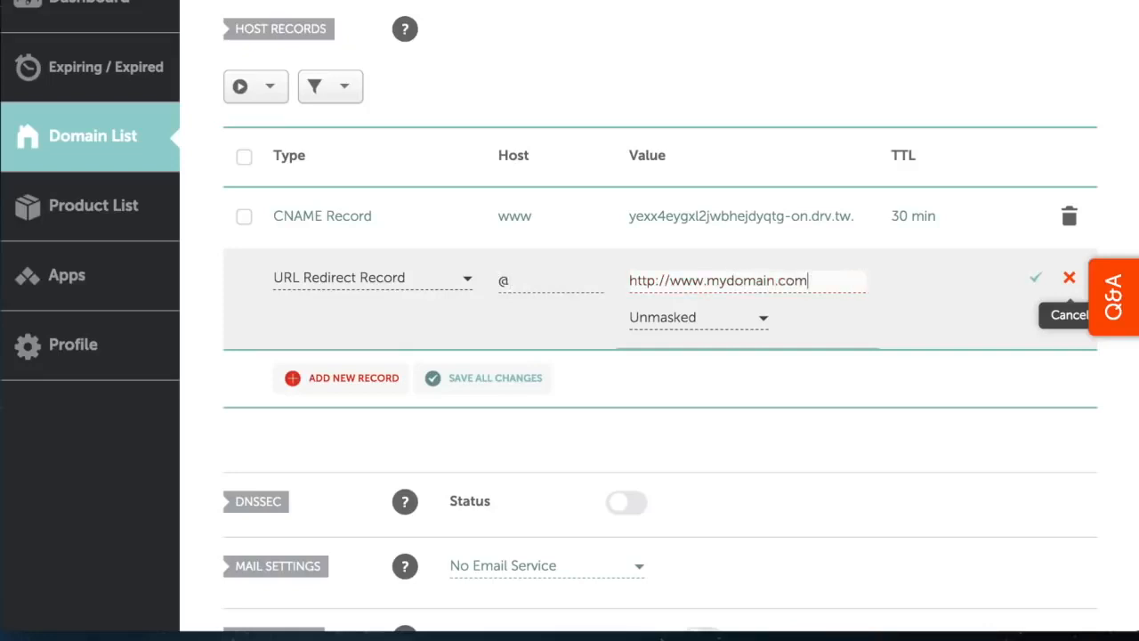
pyautogui.moveTo(1036, 278)
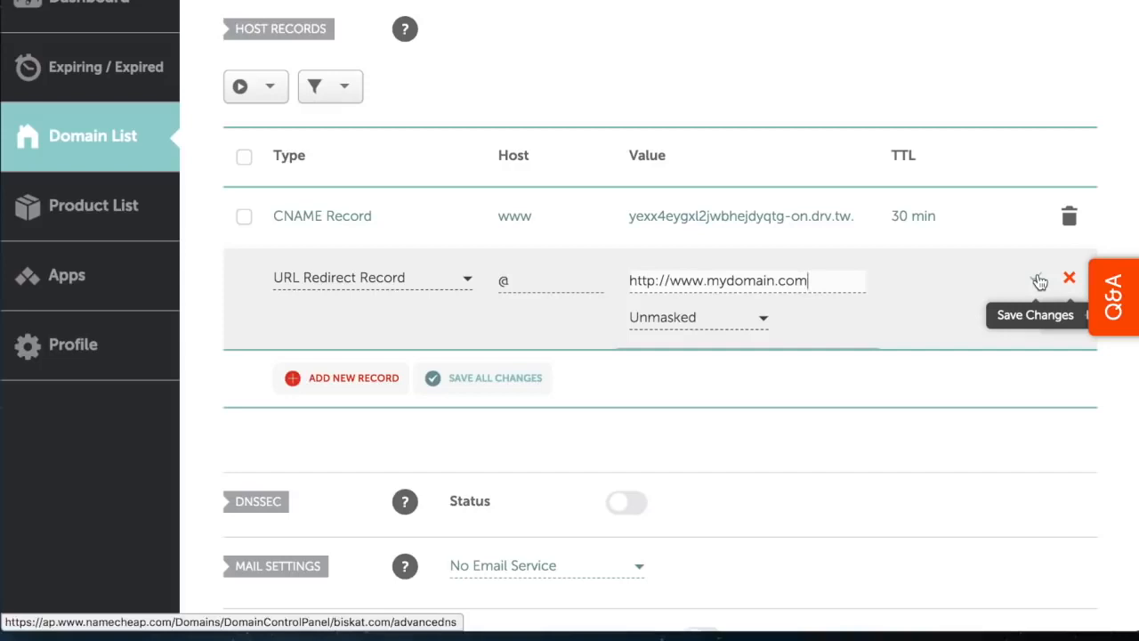
pyautogui.click(1039, 277)
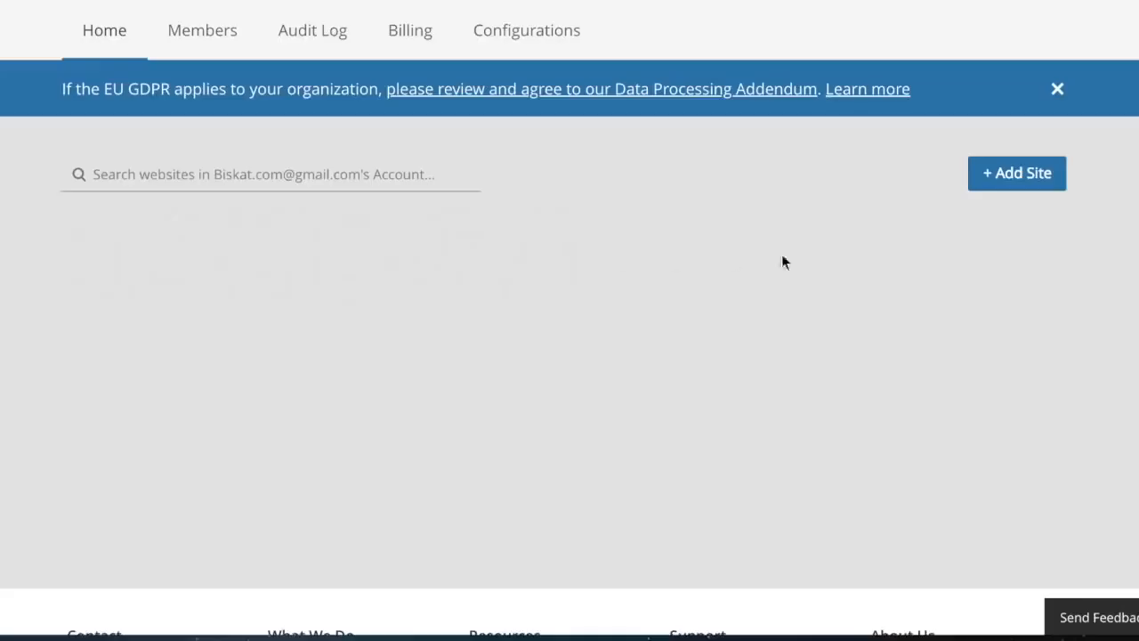
pyautogui.moveTo(1018, 176)
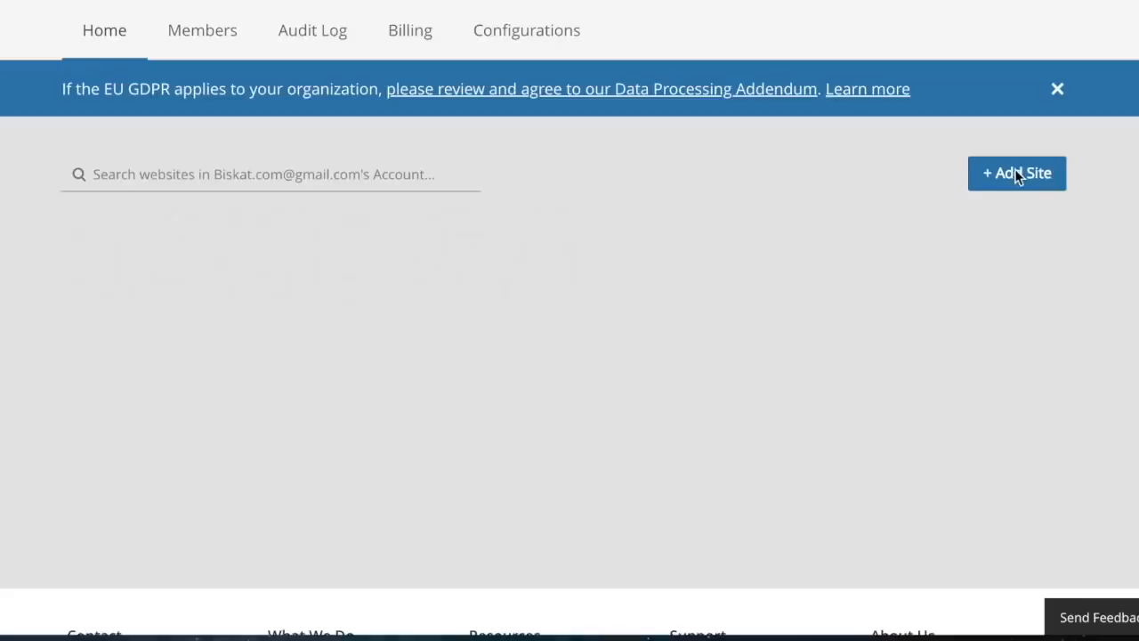
# - Add mydomain.com as a Cloudflare site and confirm the Free plan
pyautogui.scroll(-3)
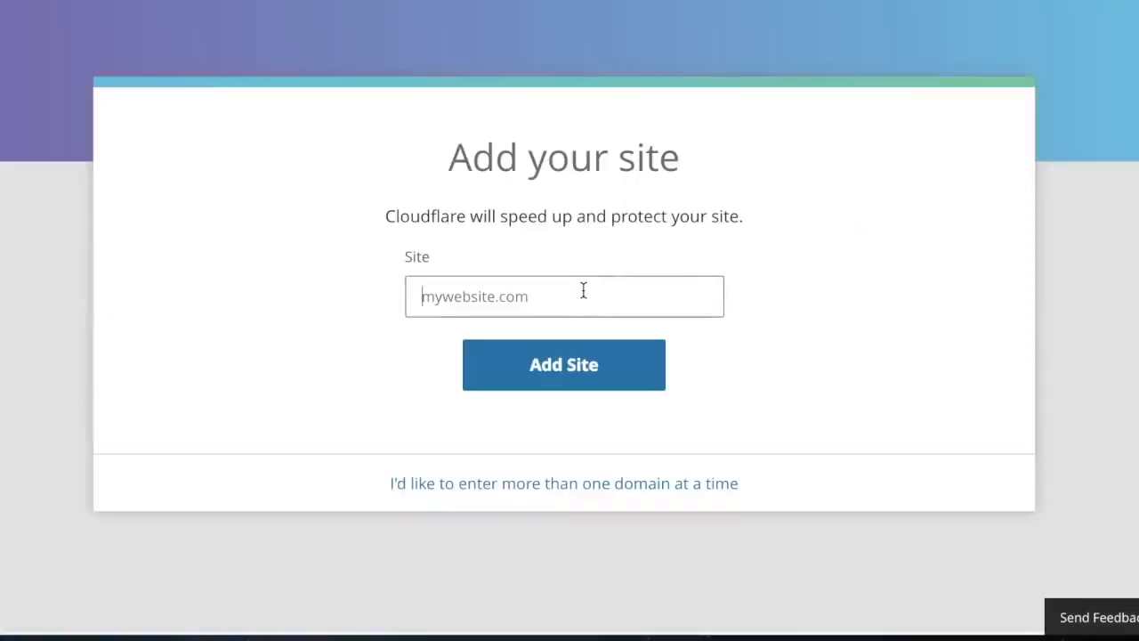
pyautogui.write('m')
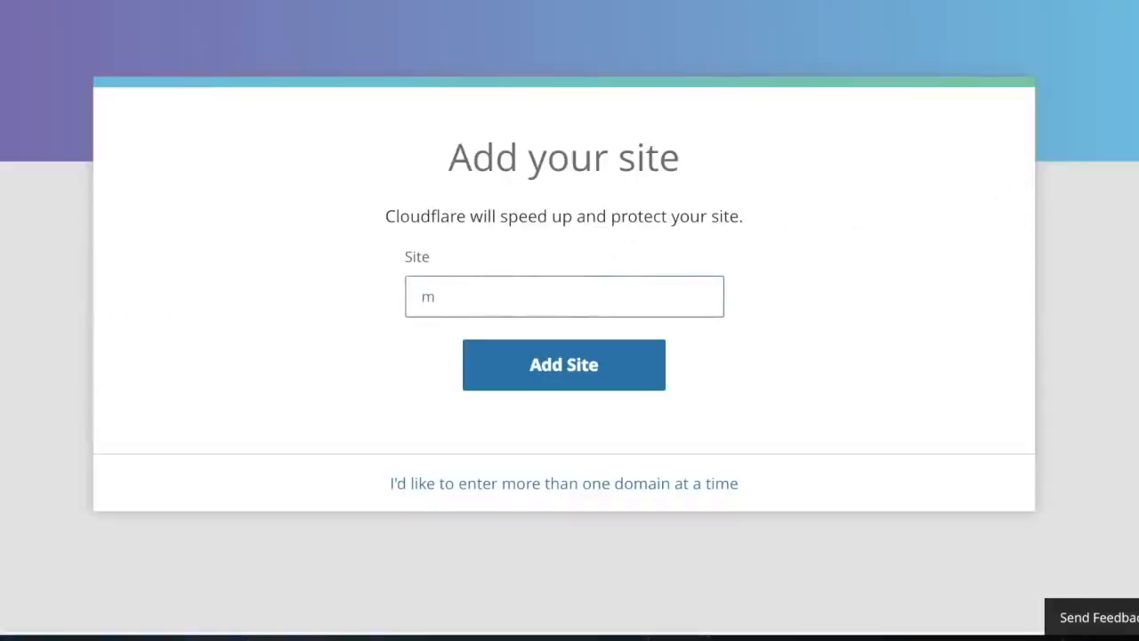
pyautogui.write('ydomain.c')
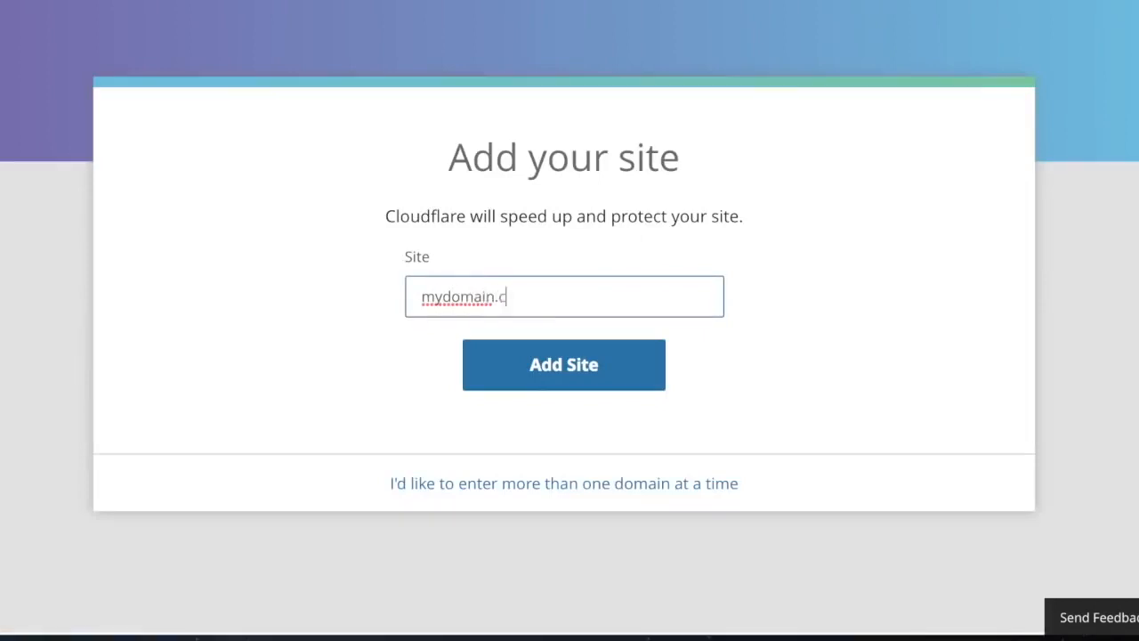
pyautogui.click(563, 363)
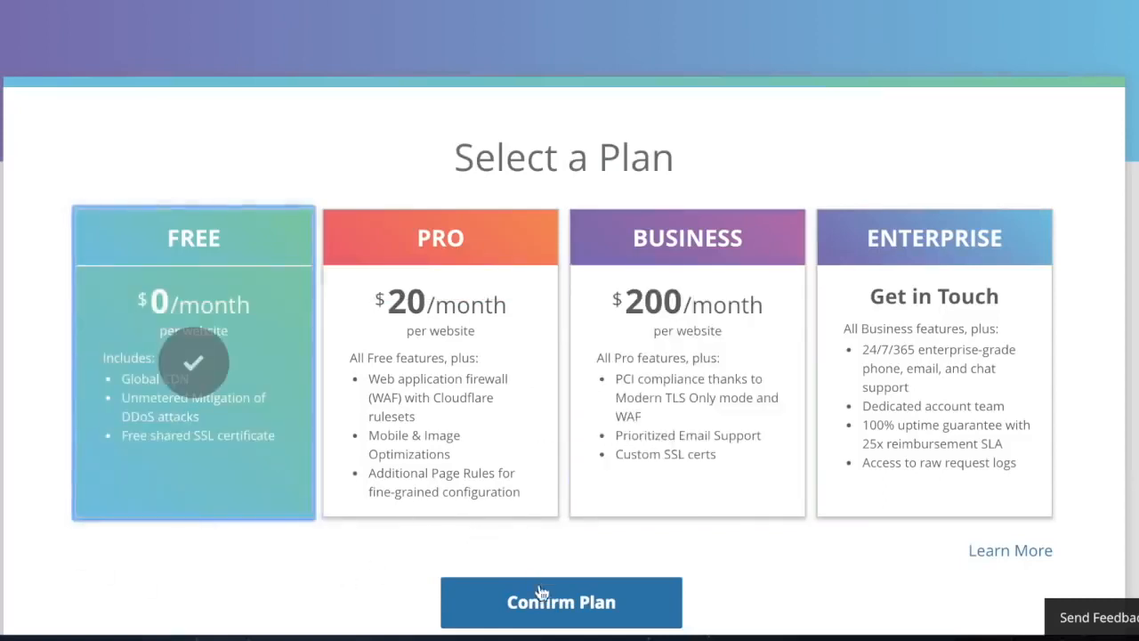
pyautogui.click(561, 602)
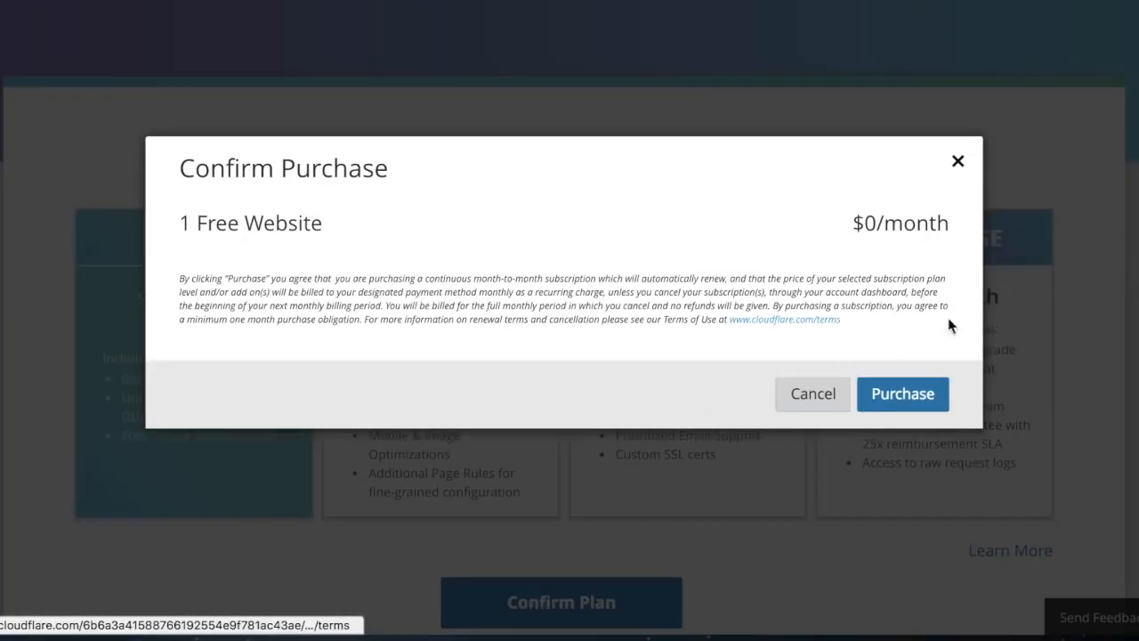
pyautogui.click(902, 393)
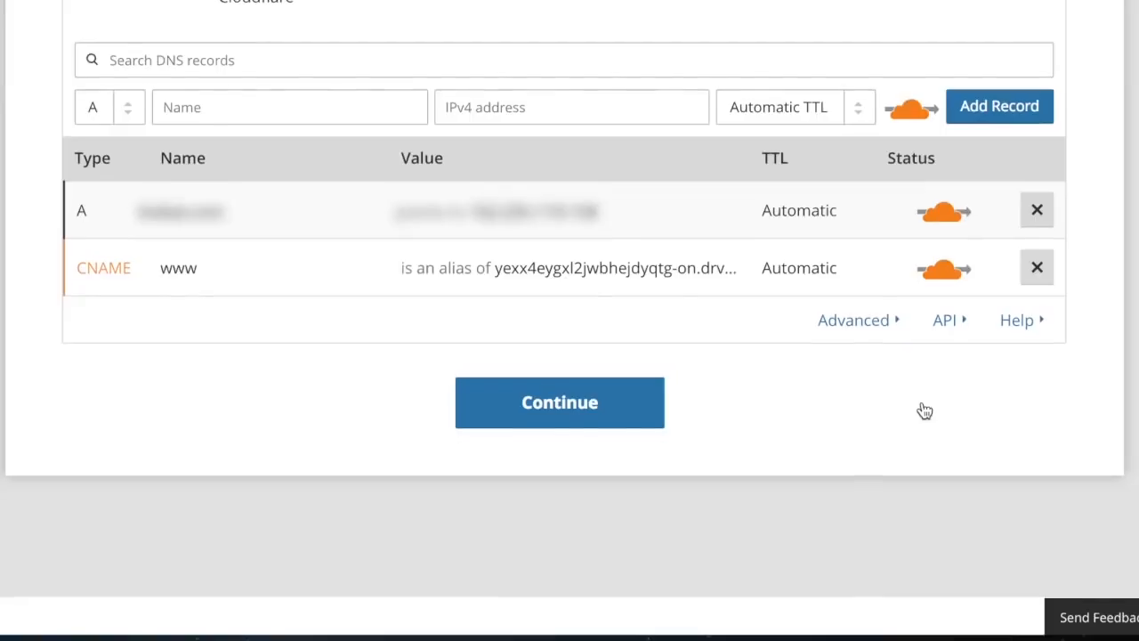
pyautogui.click(570, 267)
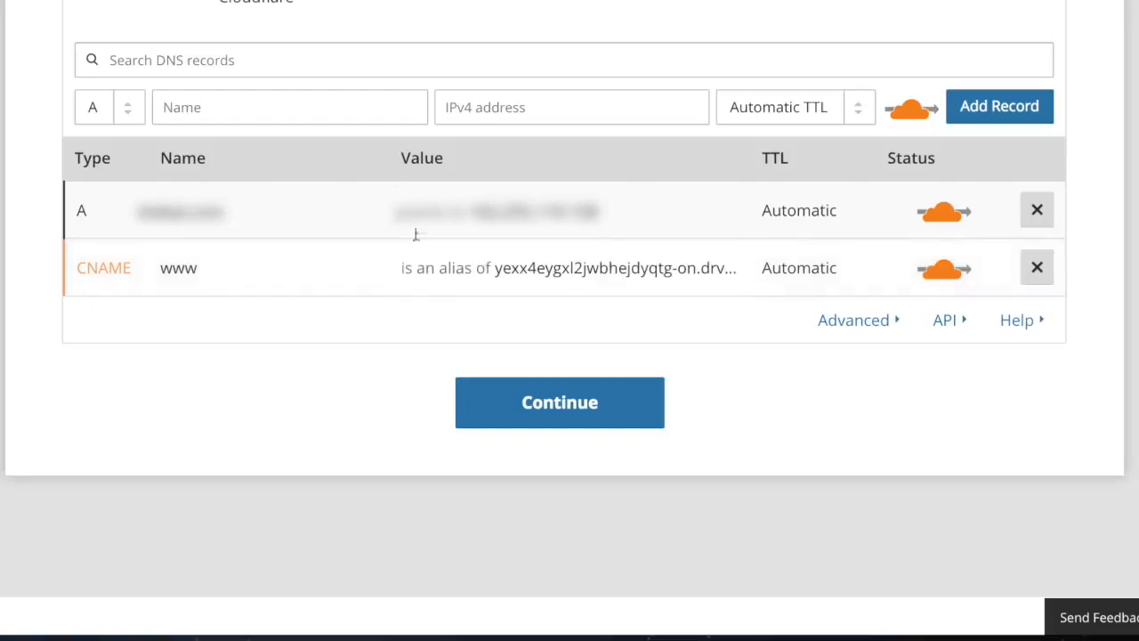
pyautogui.click(110, 107)
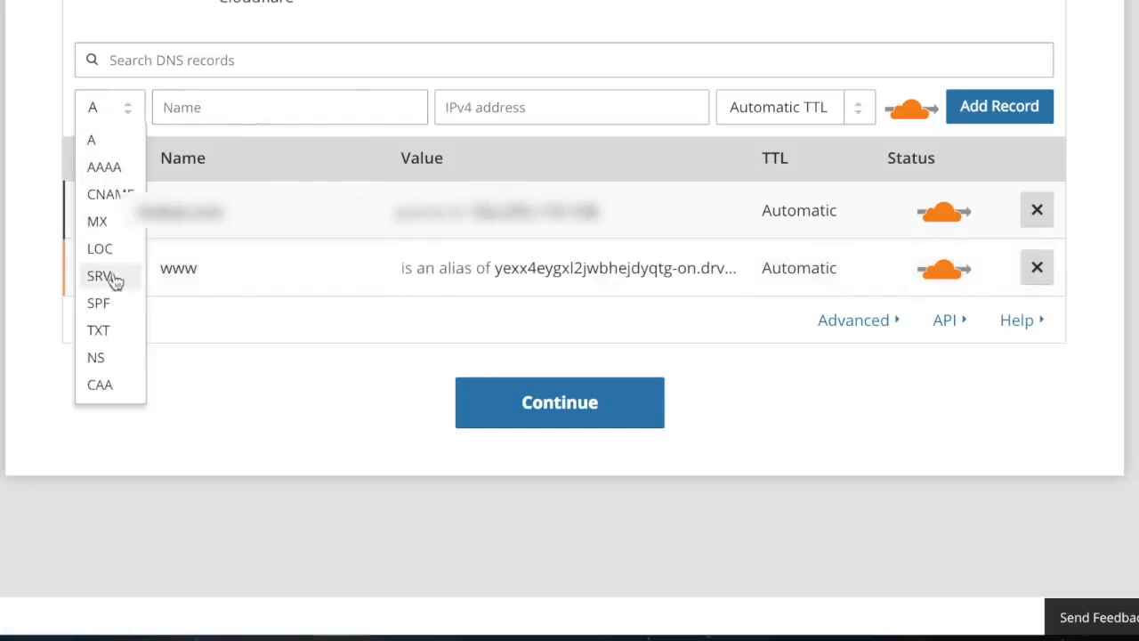
pyautogui.click(98, 329)
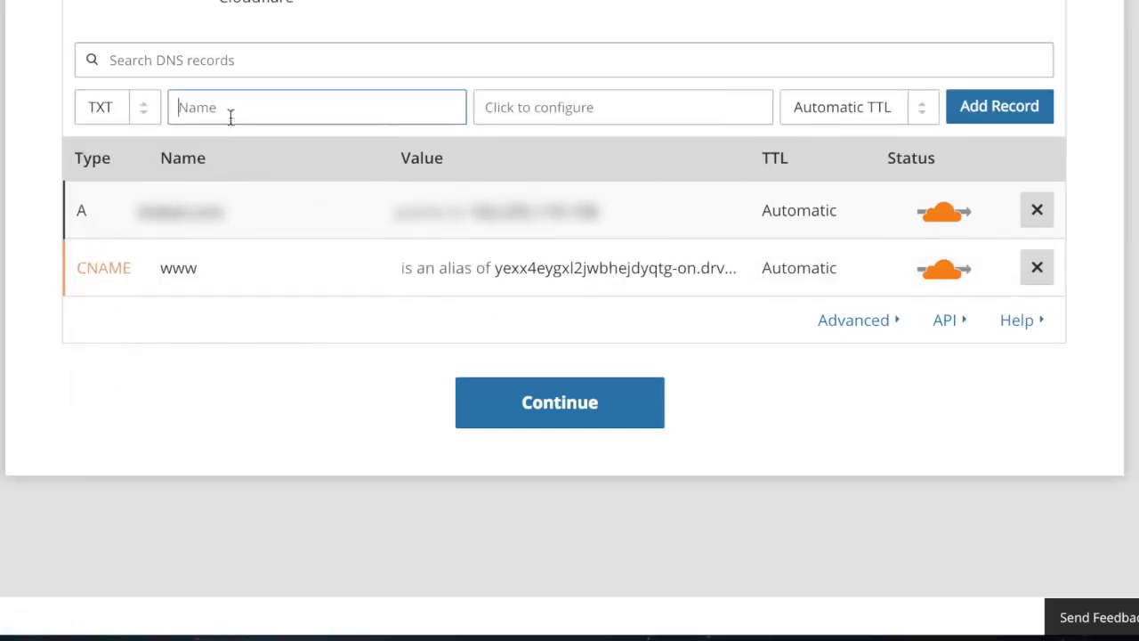
pyautogui.write('www')
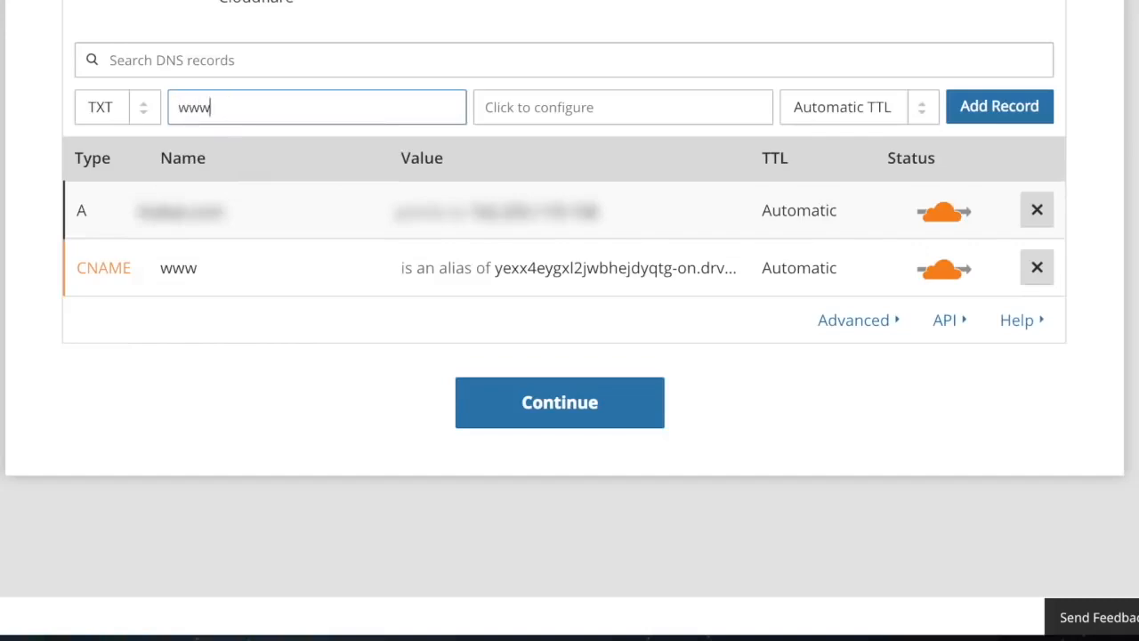
# - Enter the content DRVTW=yexx4eygxl2iwbhejdyqtg-on.drv.tw and add the TXT record
pyautogui.click(623, 106)
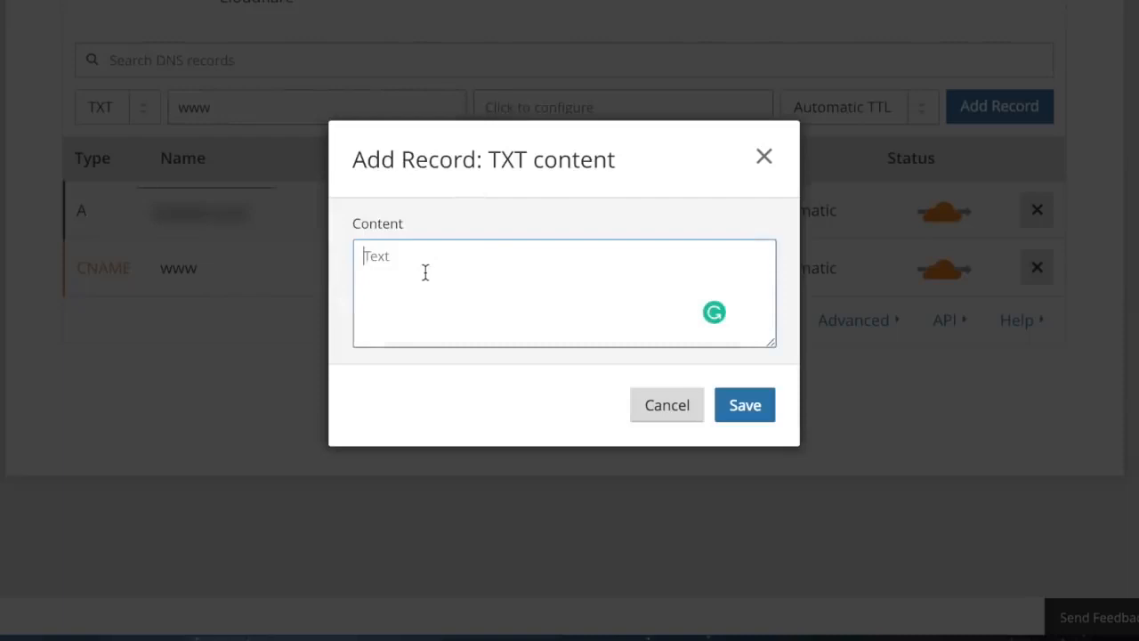
pyautogui.write('yexx4eygxl2iwbhejdyqtg-on.drv.tw')
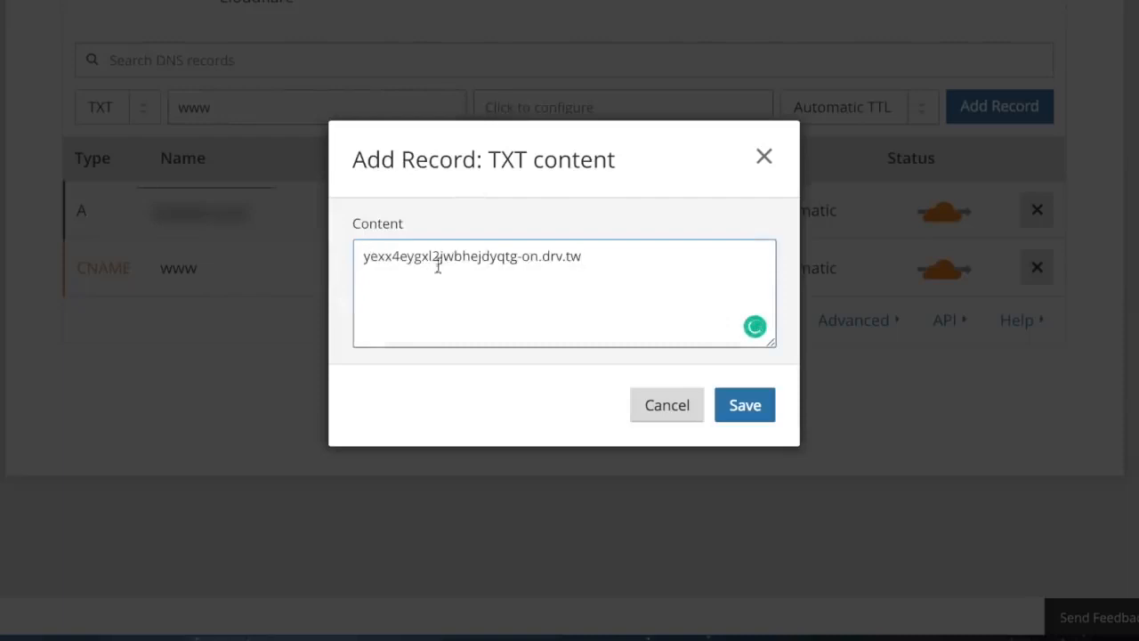
pyautogui.write('DR')
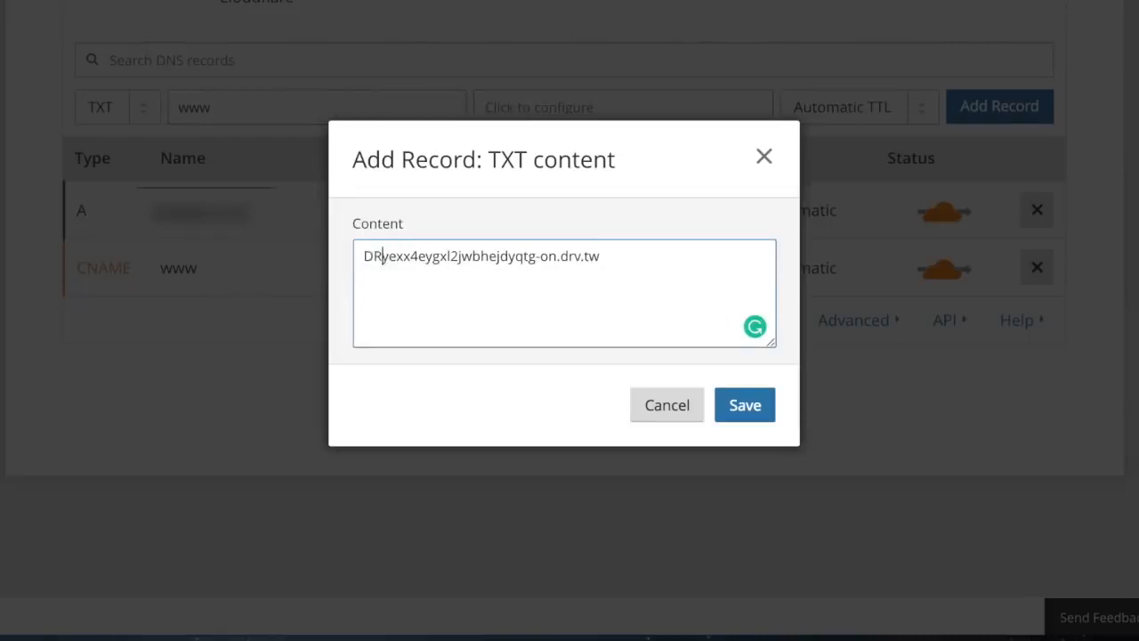
pyautogui.write('VTW')
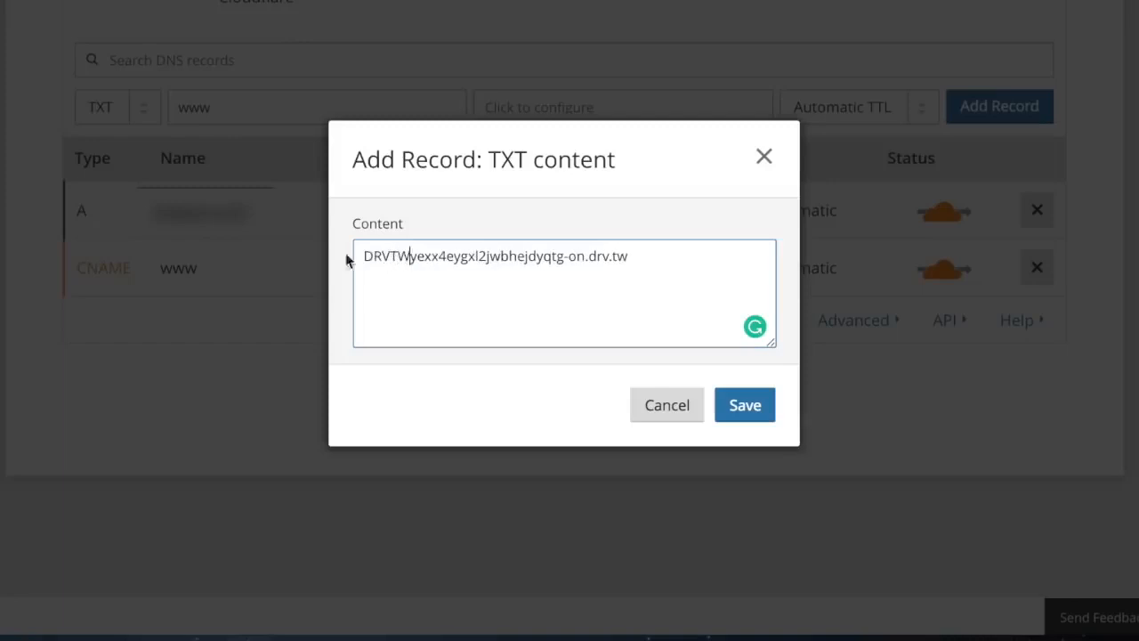
pyautogui.write('=')
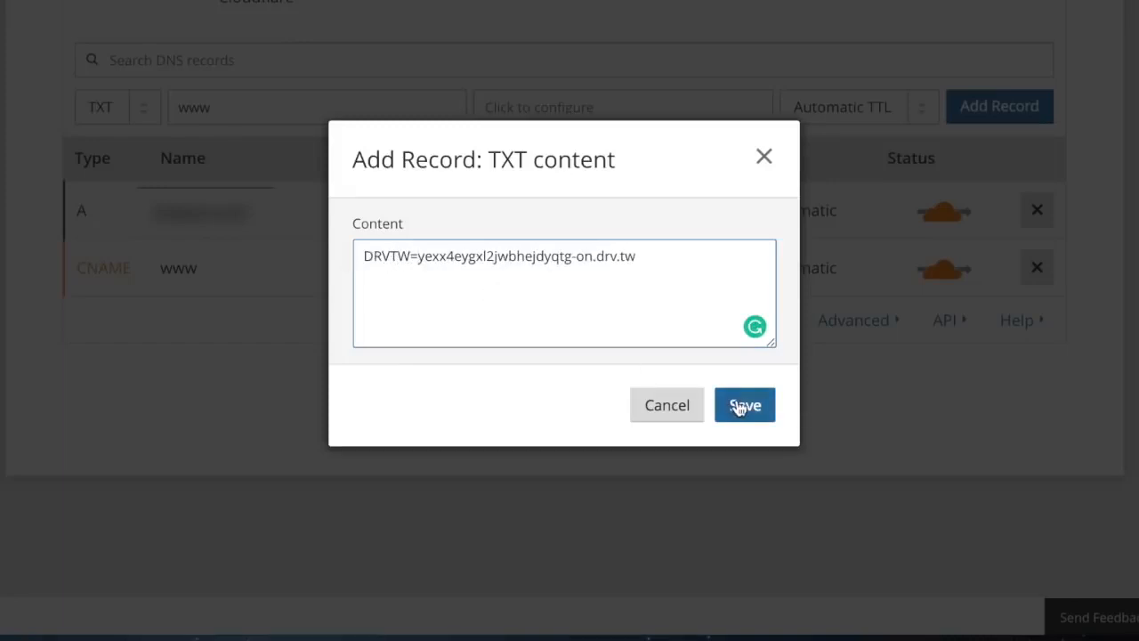
pyautogui.click(743, 406)
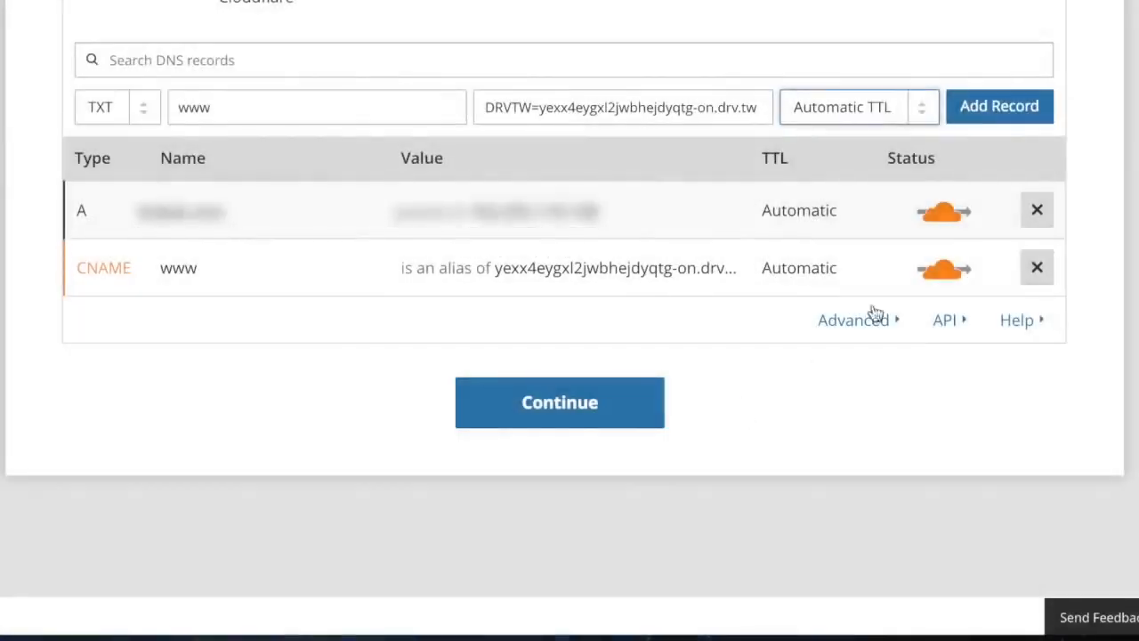
pyautogui.click(998, 107)
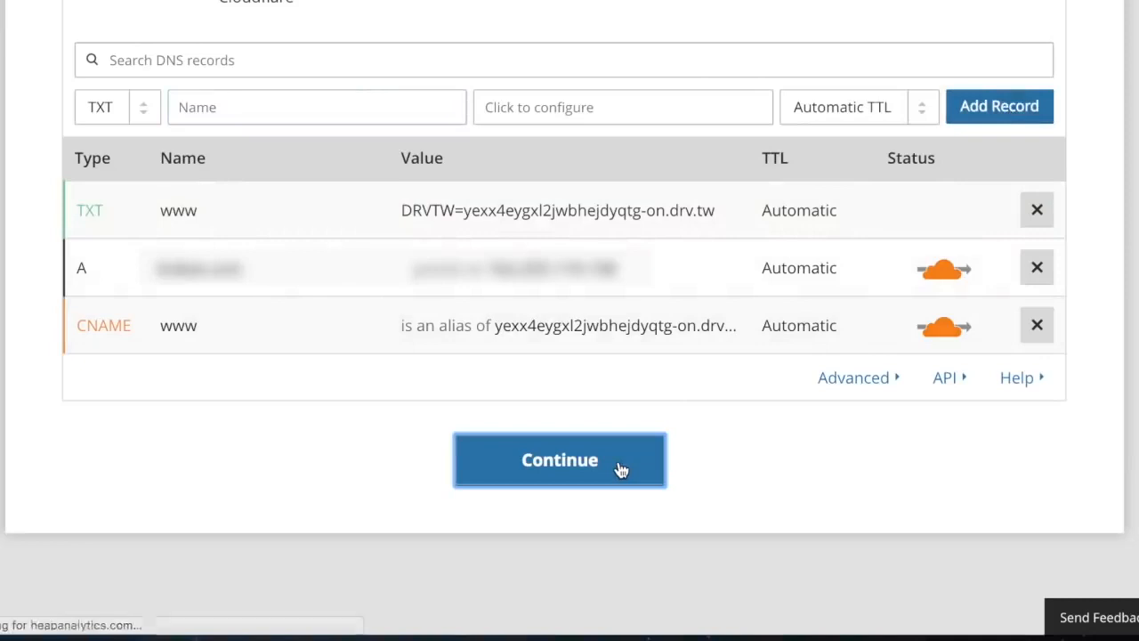
# - Continue to Cloudflare's nameserver page listing gabe.ns.cloudflare.com and gene.ns.cloudflare.com
pyautogui.click(559, 459)
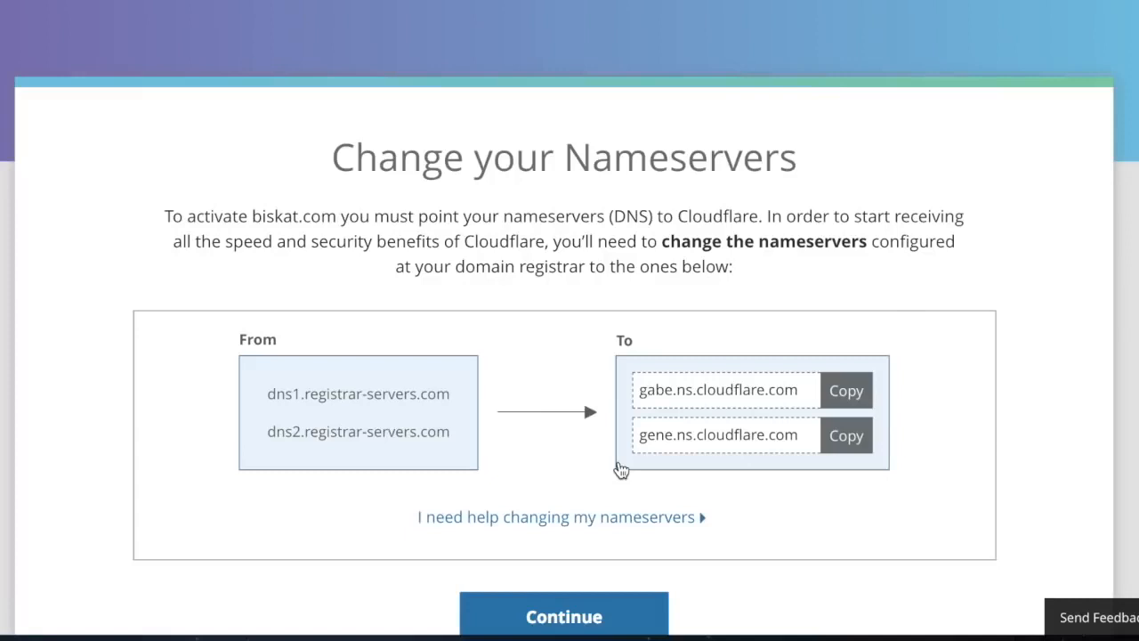
pyautogui.click(845, 390)
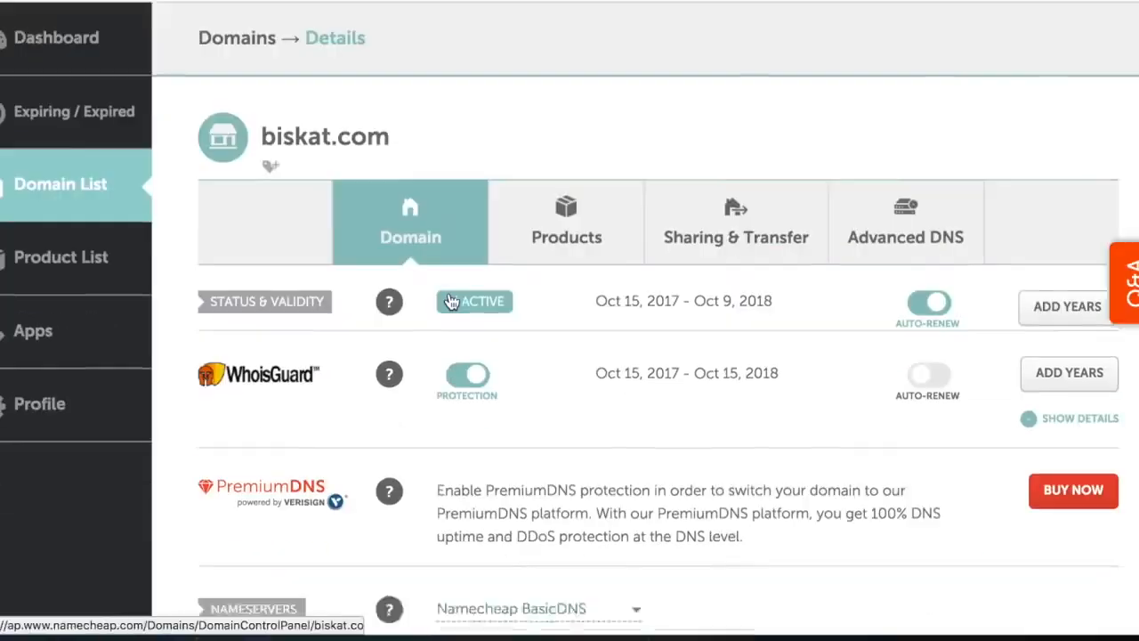
# - Switch biskat.com to Custom DNS with gabe.ns.cloudflare.com and gene.ns.cloudflare.com, unsaved
pyautogui.scroll(-3)
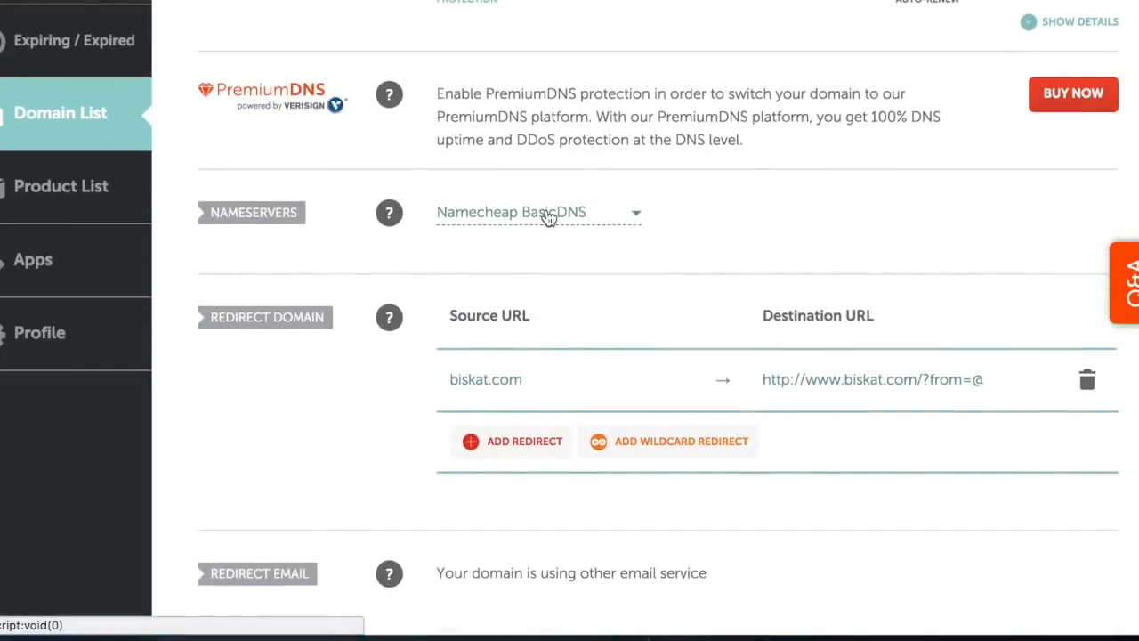
pyautogui.click(538, 212)
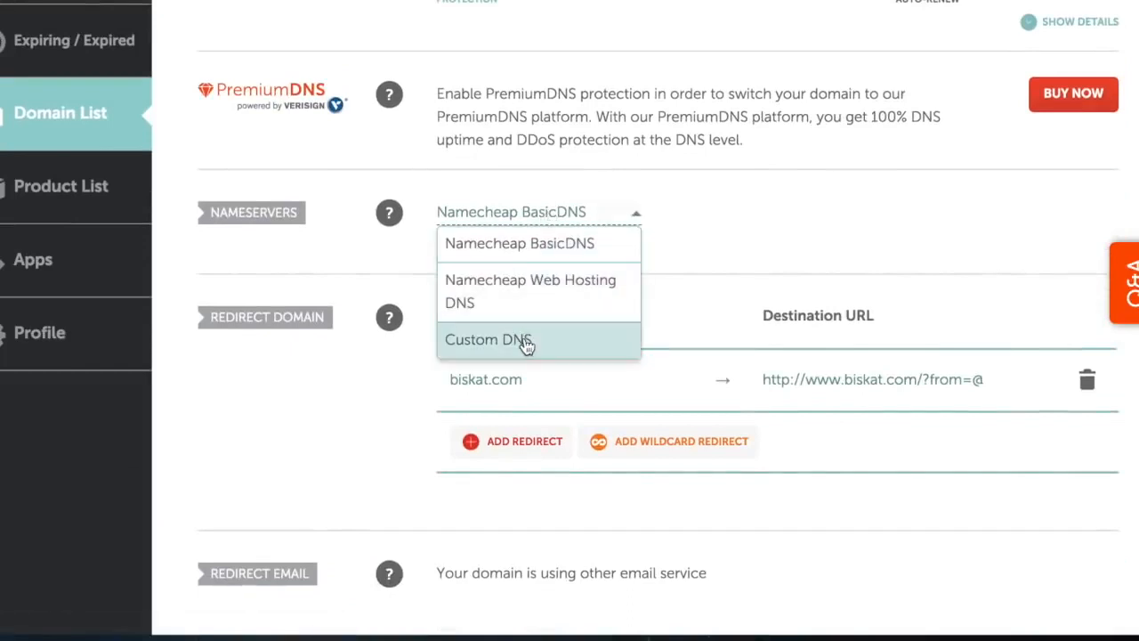
pyautogui.click(487, 338)
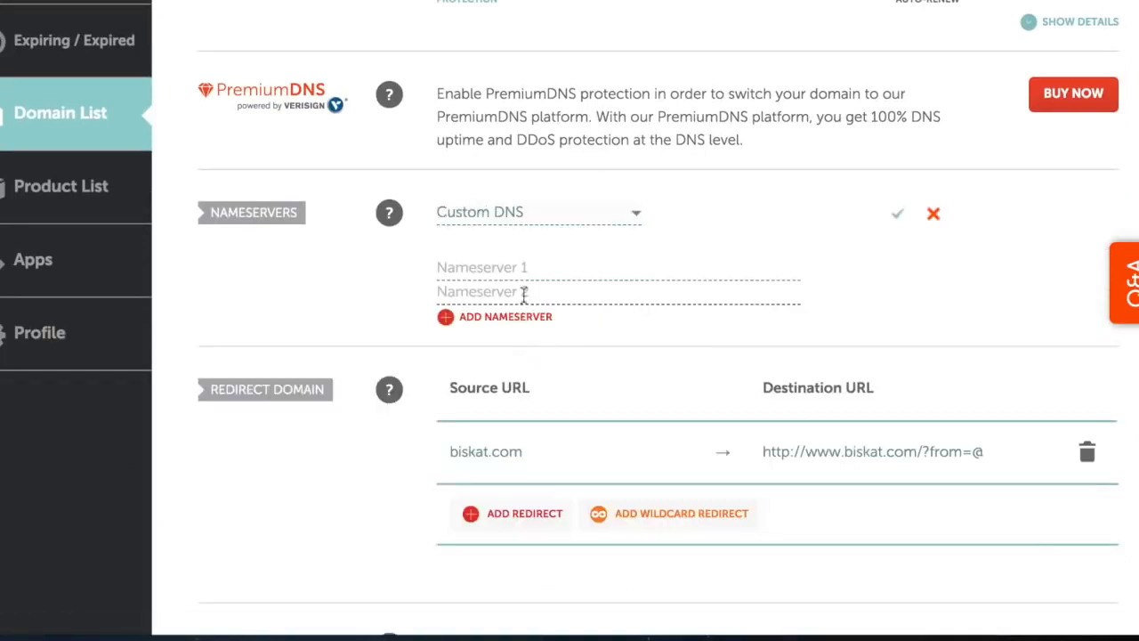
pyautogui.write('gabe.ns.cloudflare.com')
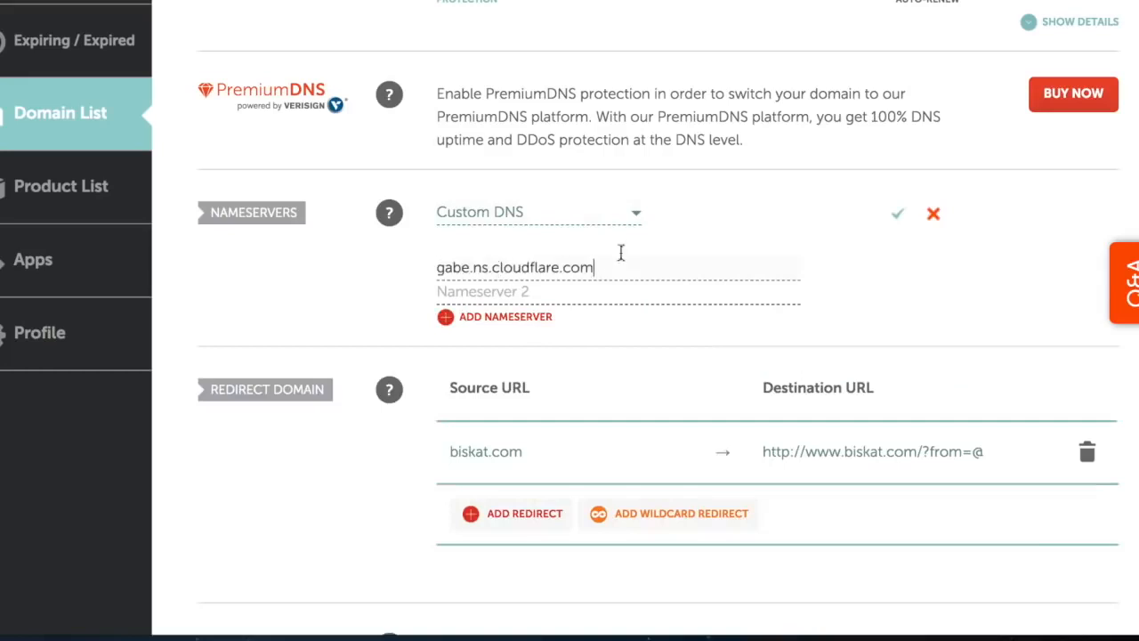
pyautogui.write('gene.ns.cloudflare.com')
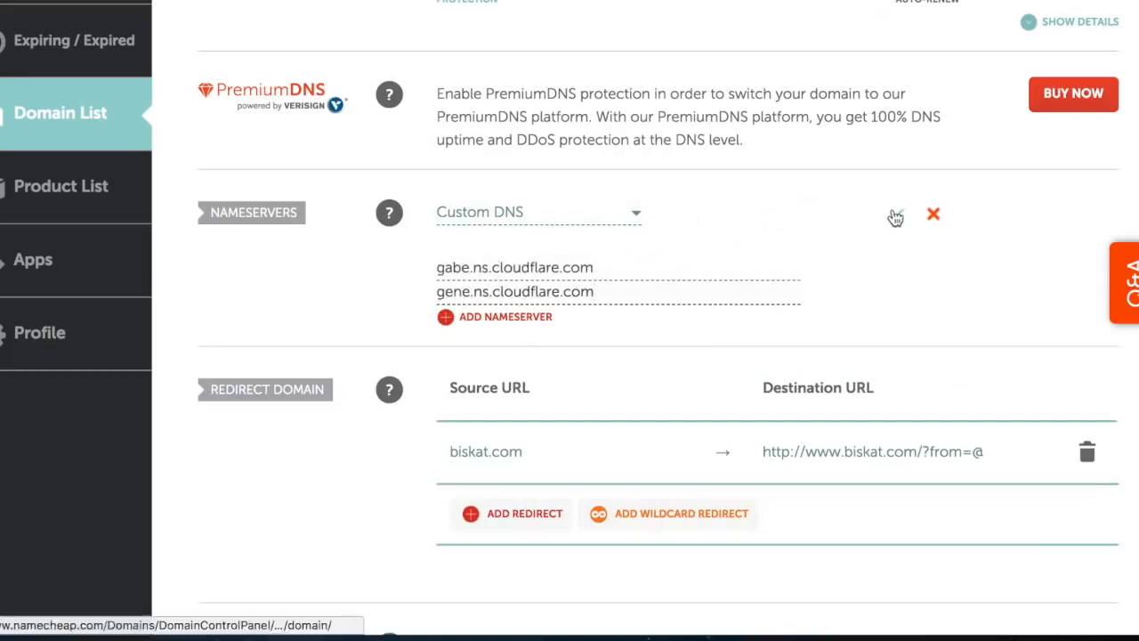